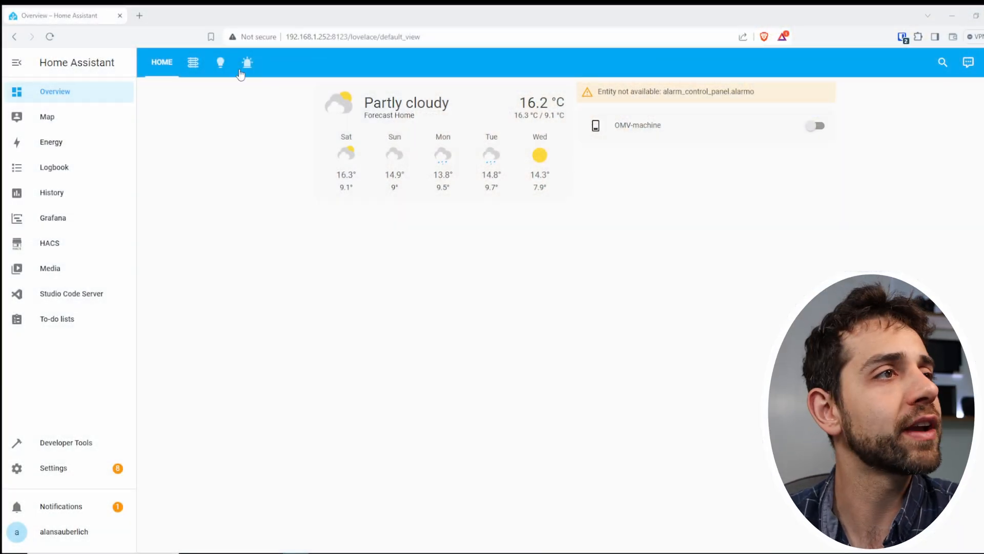
- Switch the Overview dashboard to the motion detection view with Hall, Living Room and Kitchen sensors
click(247, 62)
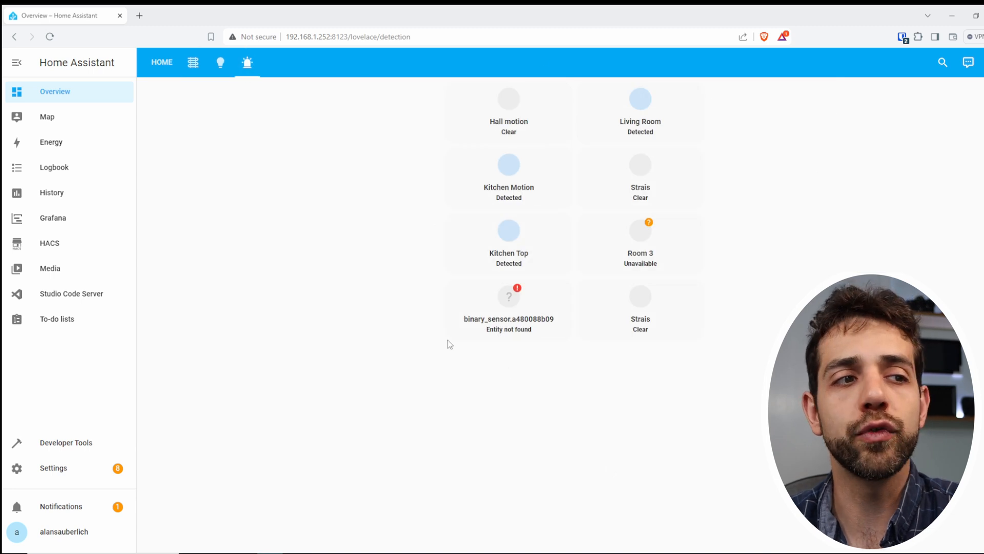
mouse_move(561, 140)
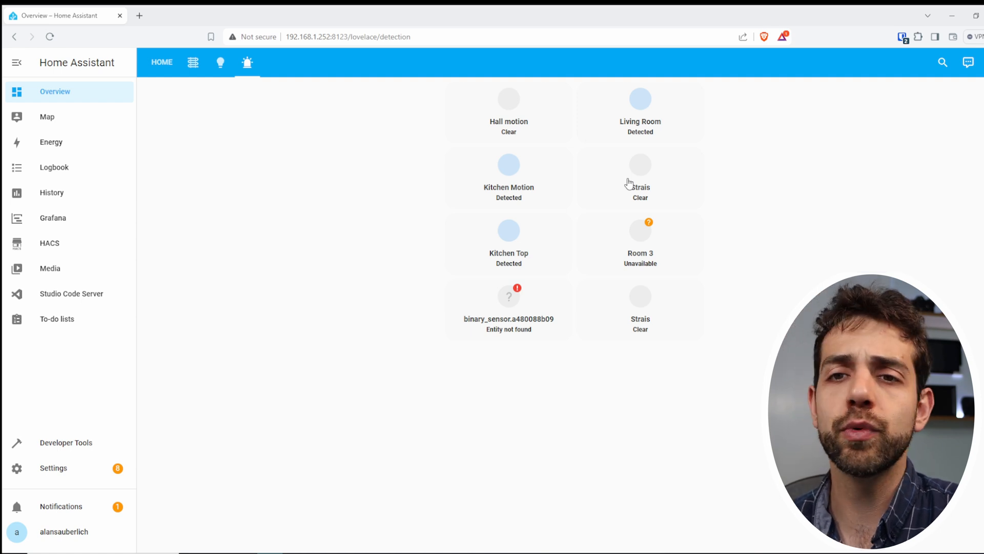
mouse_move(533, 124)
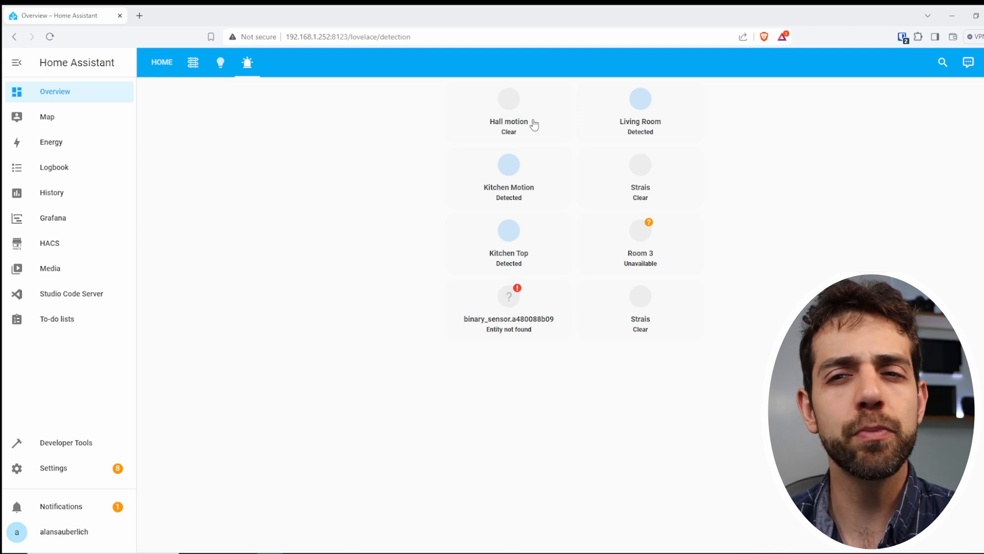
mouse_move(539, 365)
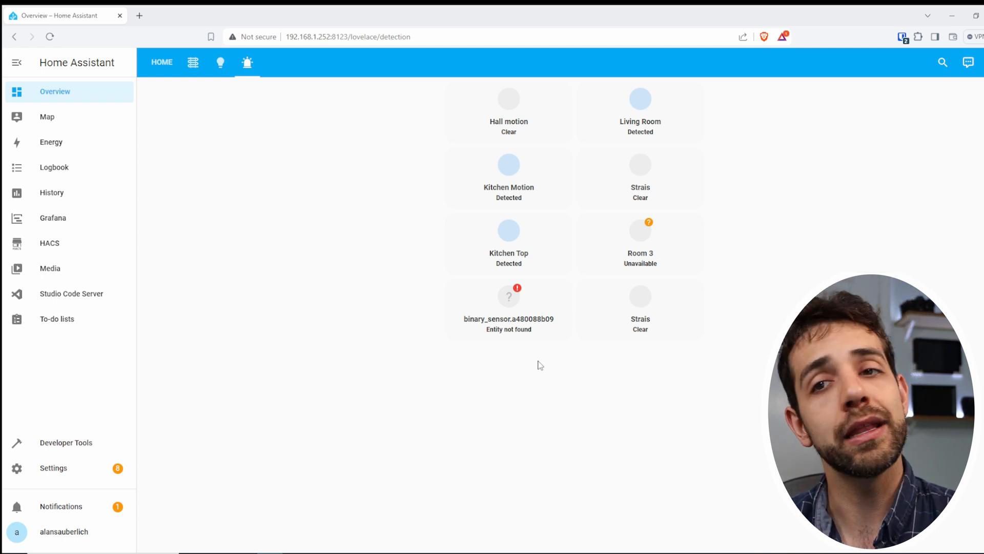
mouse_move(71, 245)
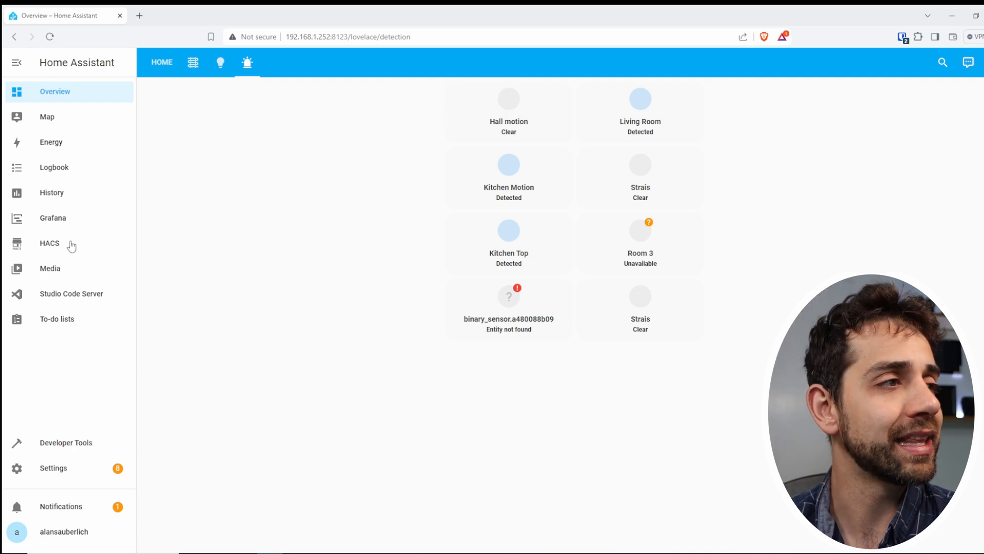
- Download the Alarmo integration from its HACS repository page and confirm the download
click(49, 243)
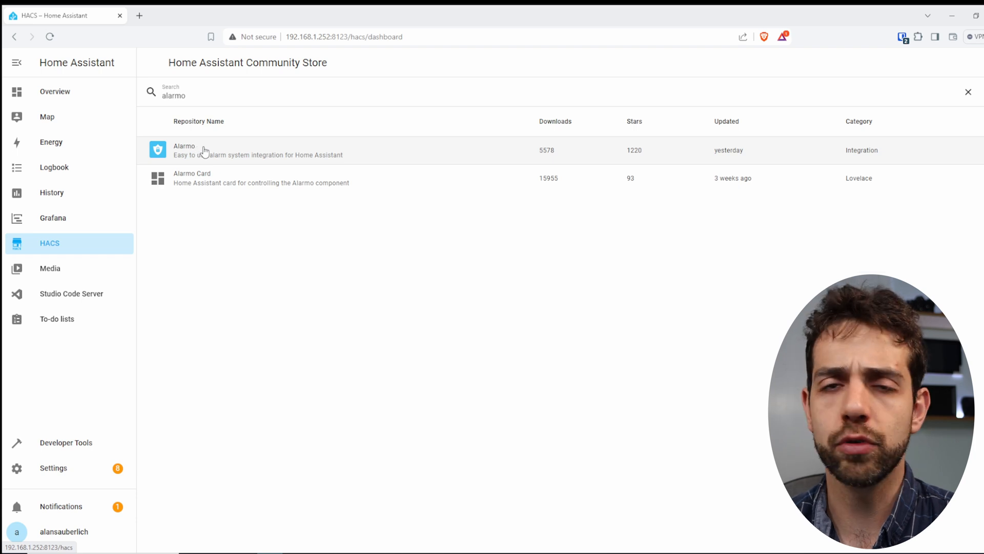
click(185, 150)
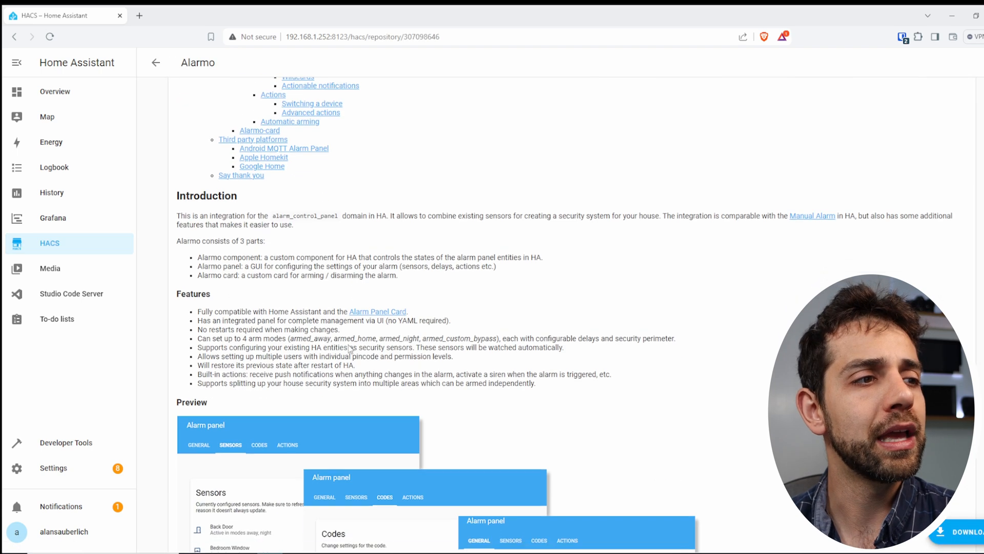
scroll(down, 3)
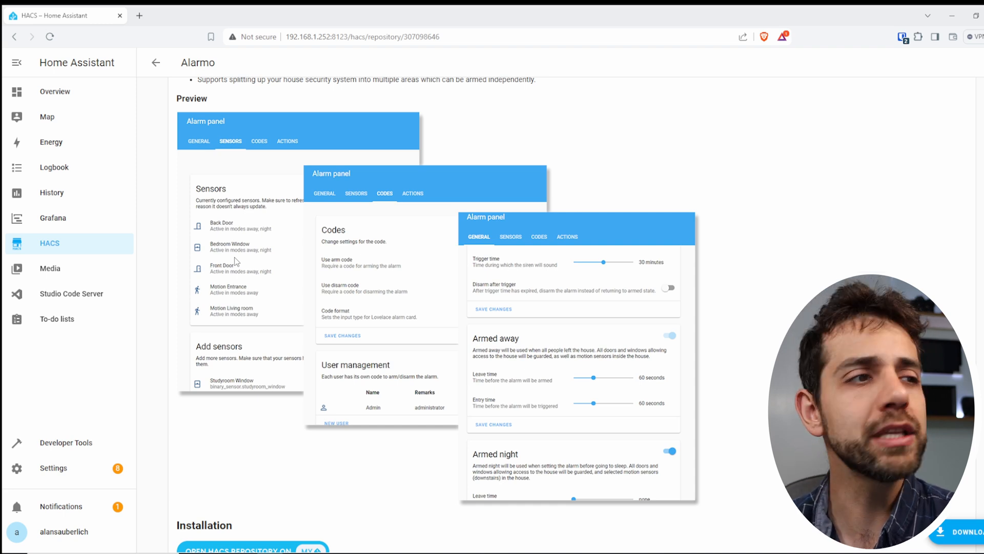
mouse_move(387, 160)
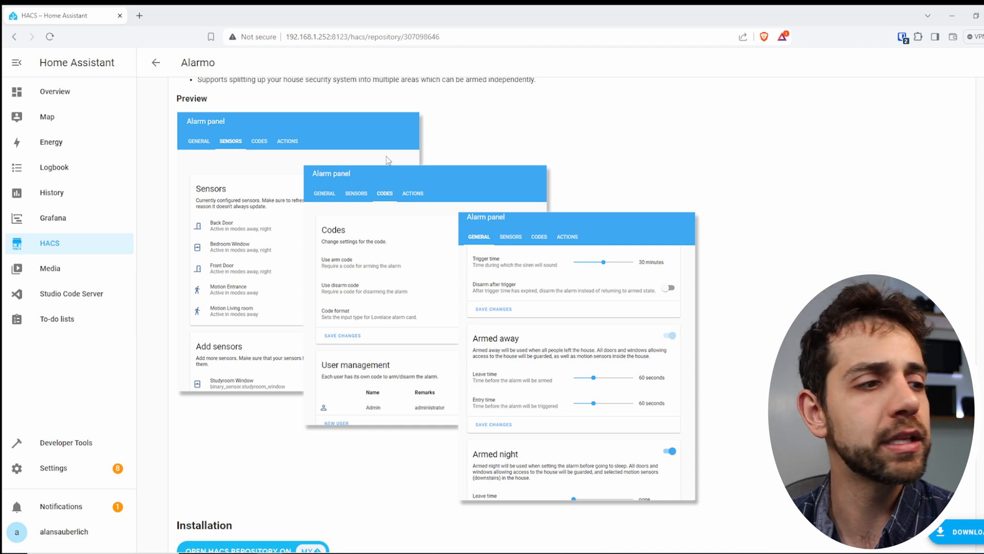
scroll(down, 3)
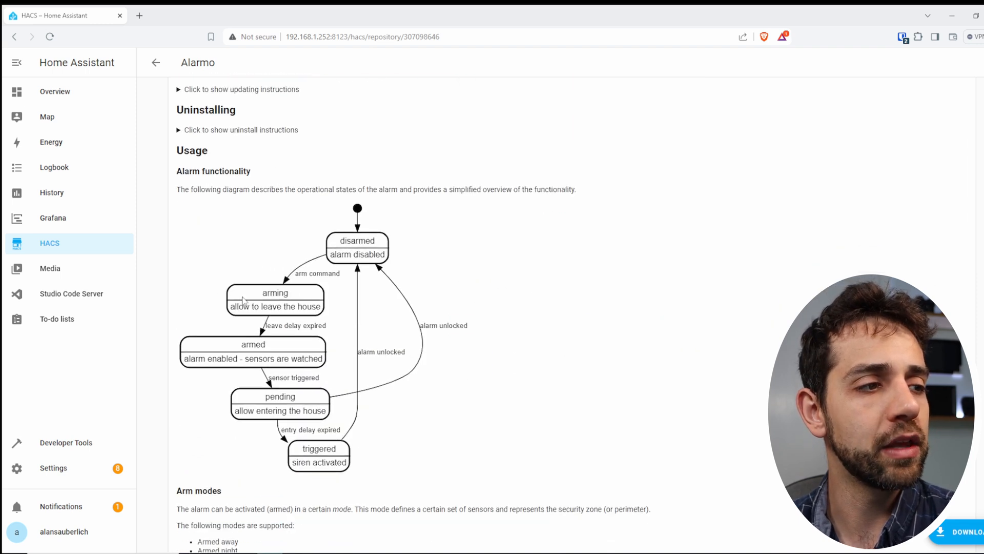
scroll(down, 3)
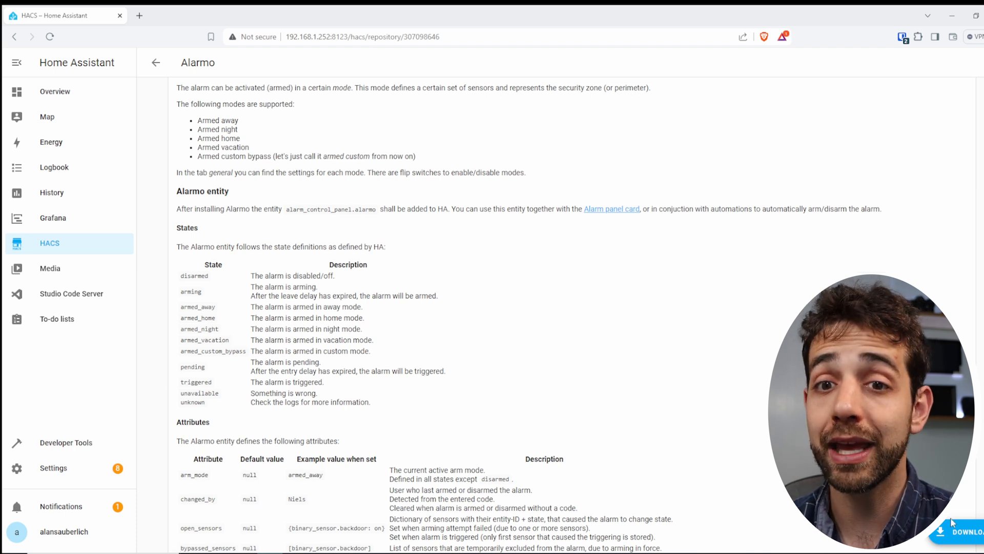
click(963, 530)
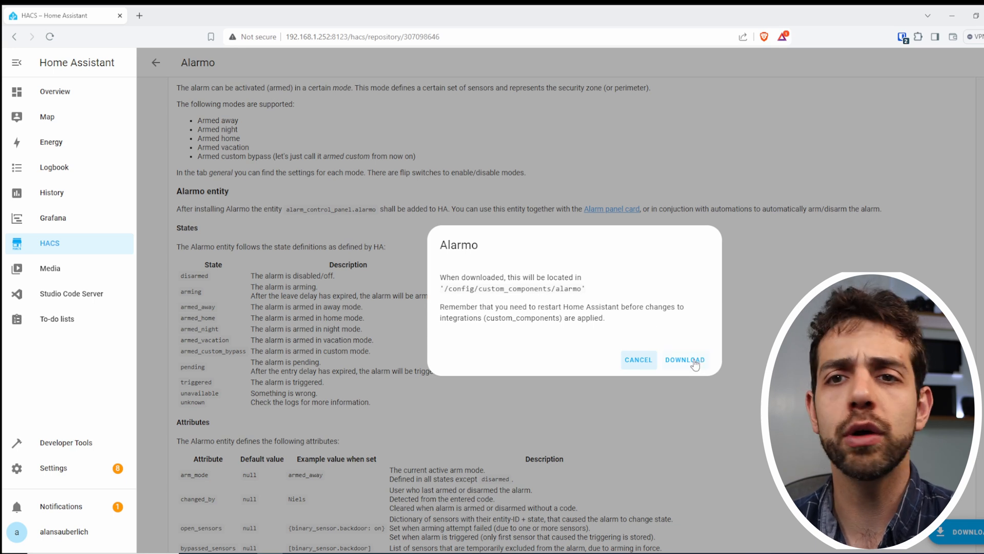
click(685, 360)
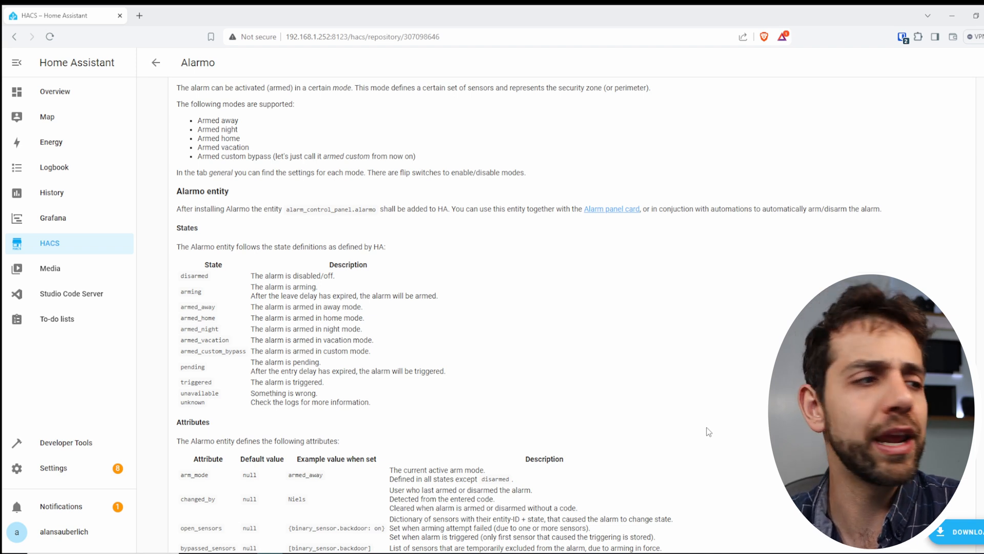
- Add the Alarmo integration under Devices & Services, leaving Area empty, and finish setup
click(52, 467)
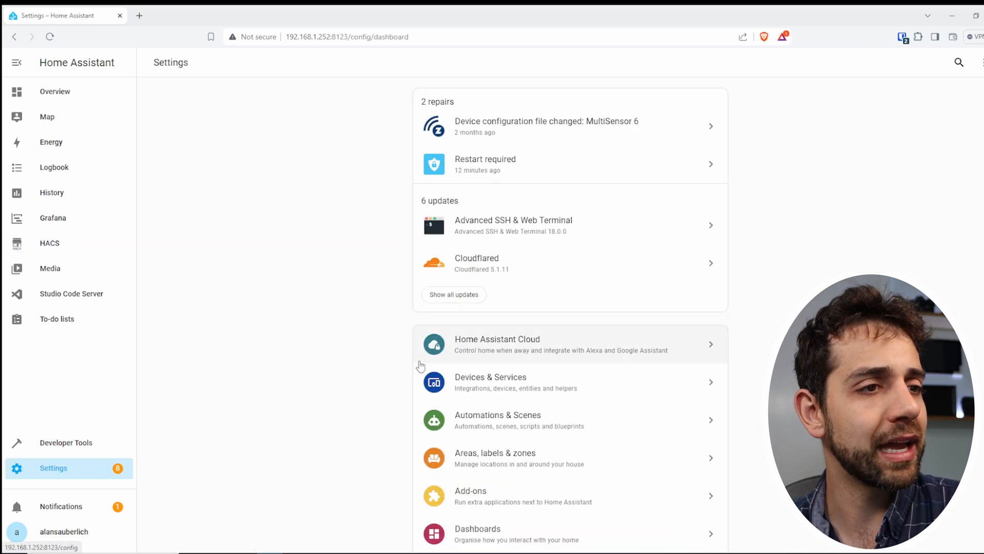
click(490, 381)
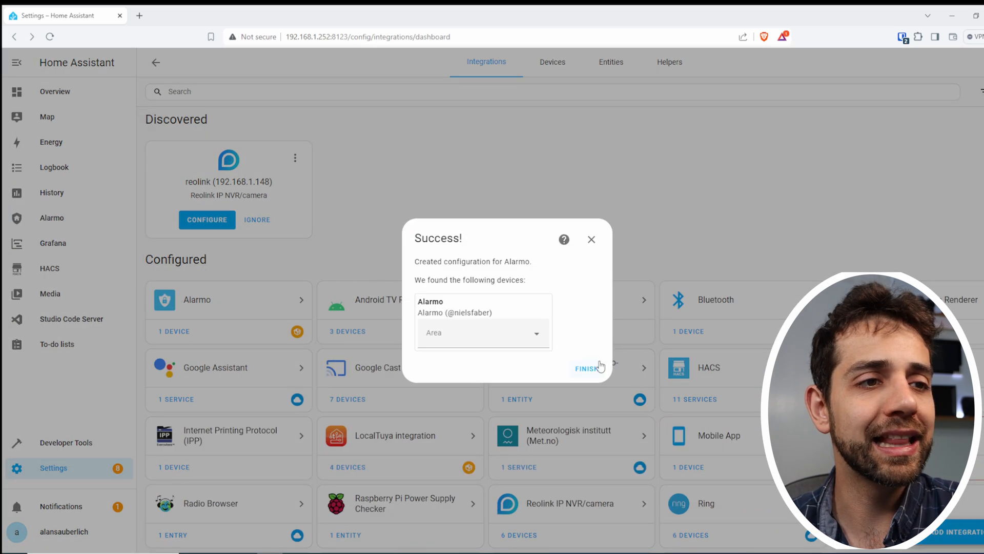
click(482, 332)
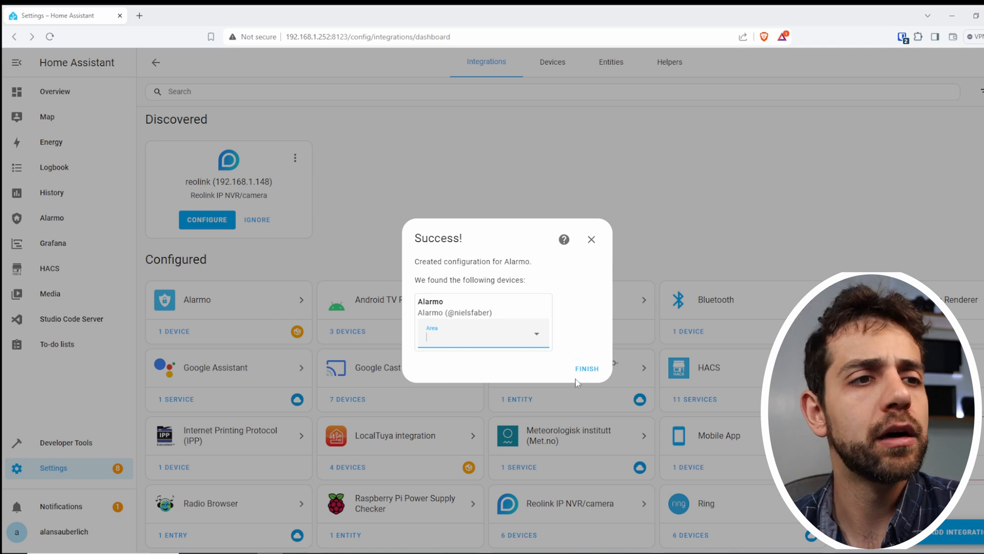
click(587, 368)
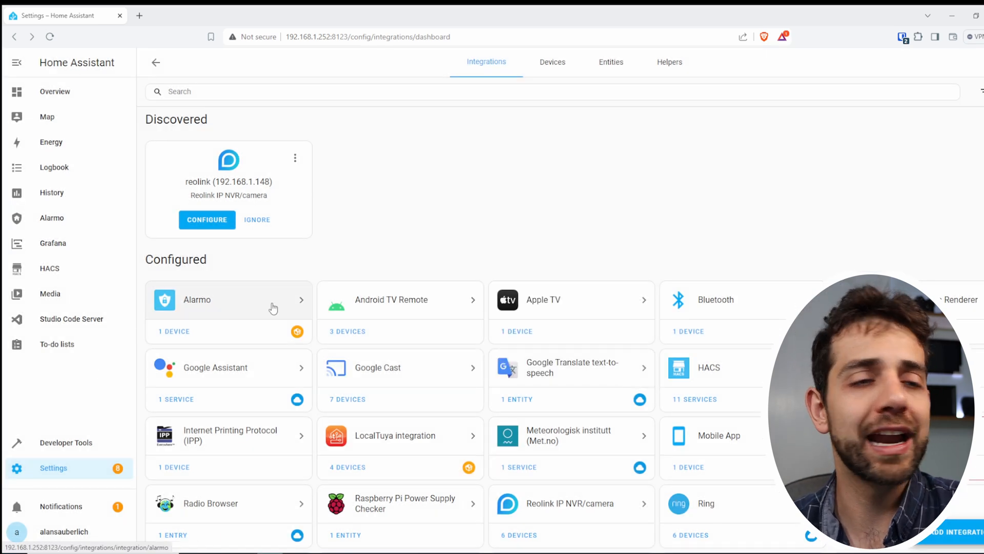
mouse_move(225, 308)
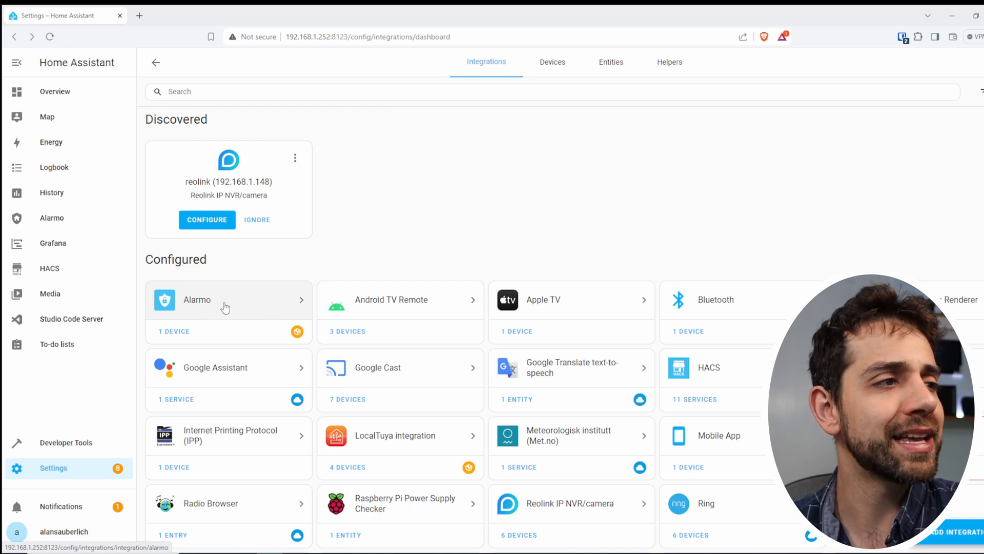
mouse_move(74, 225)
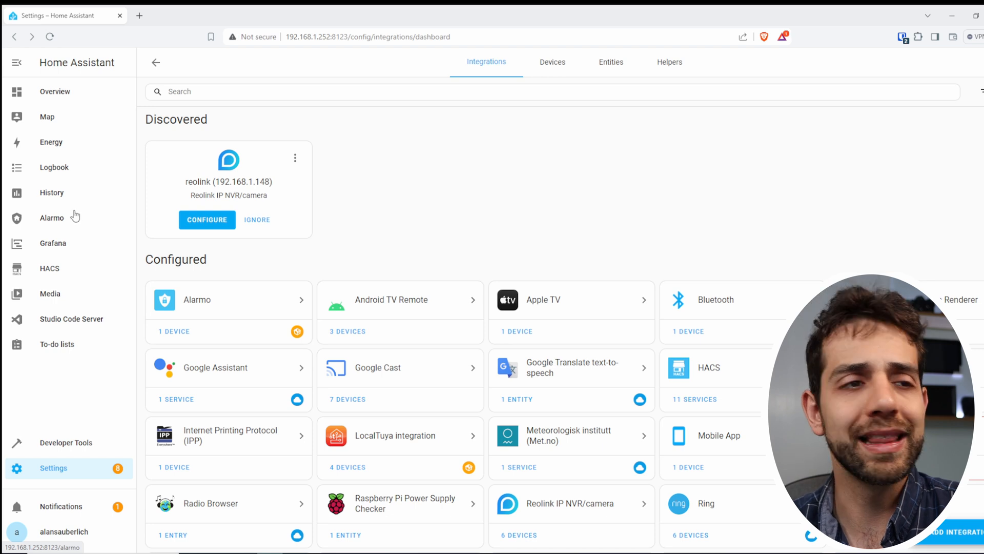
- Enable Armed away, home and night modes; away gets 1-minute exit/entry delays and 30-minute trigger time
click(227, 300)
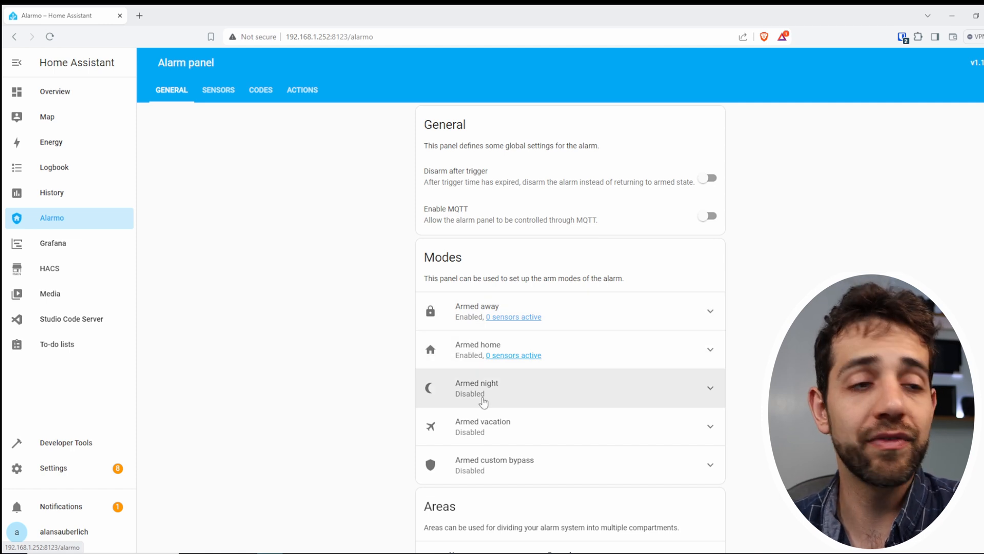
mouse_move(544, 478)
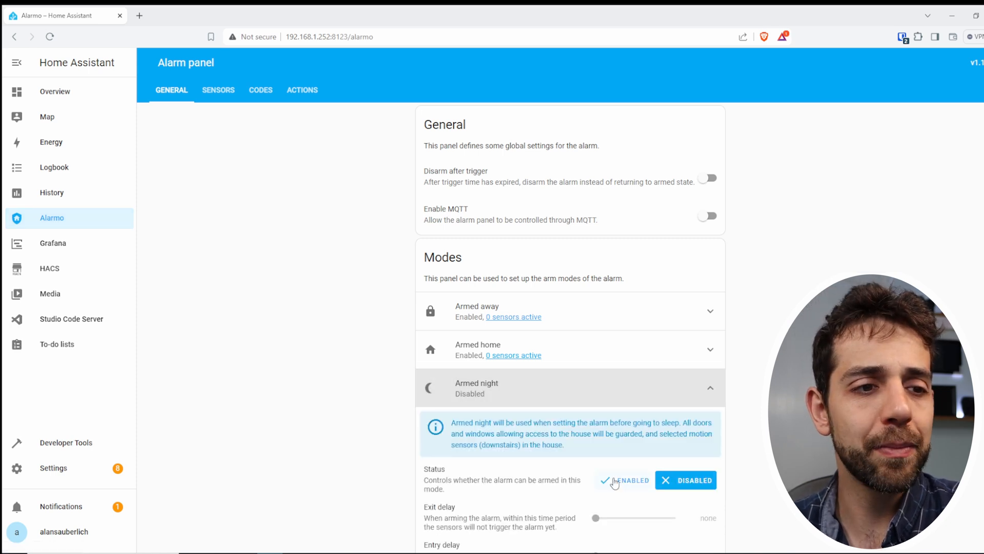
click(624, 480)
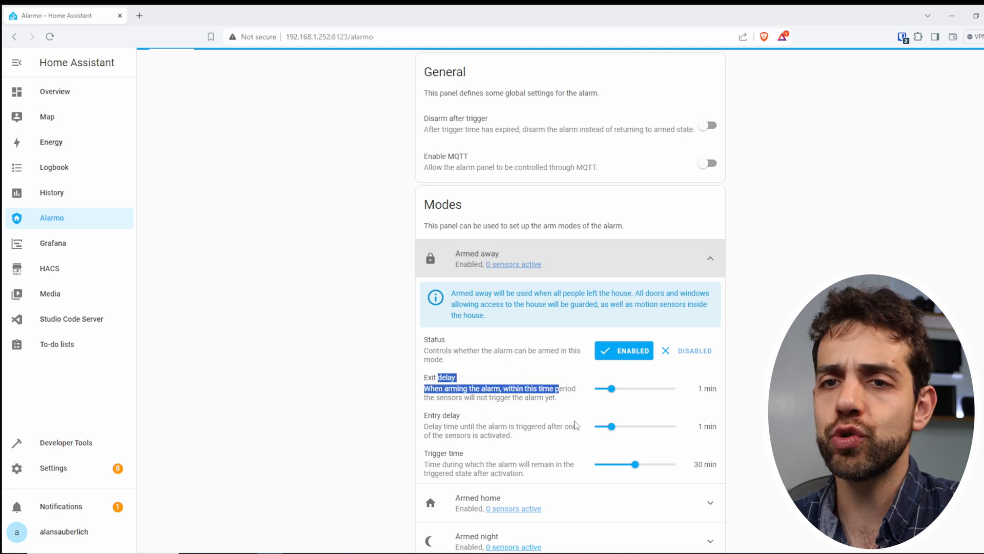
mouse_move(608, 408)
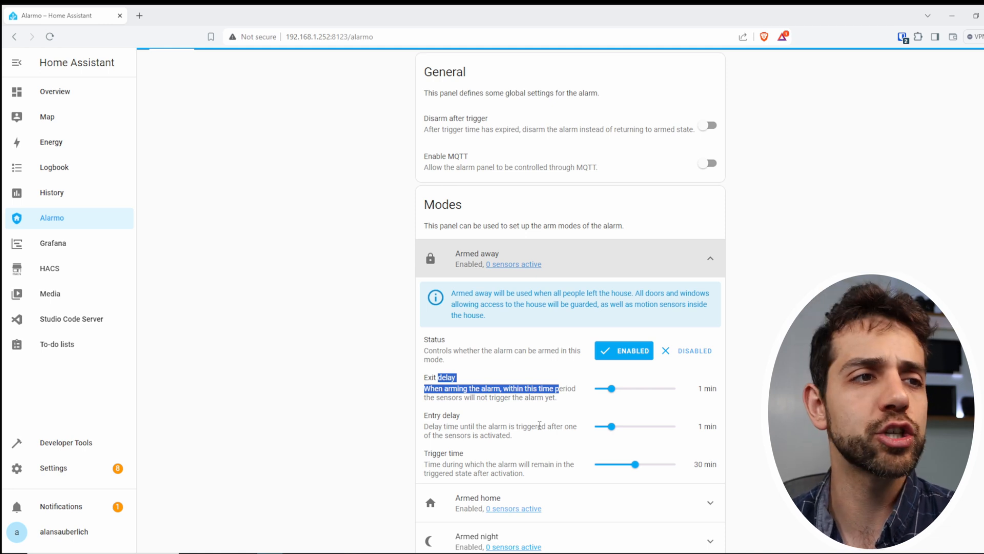
scroll(down, 3)
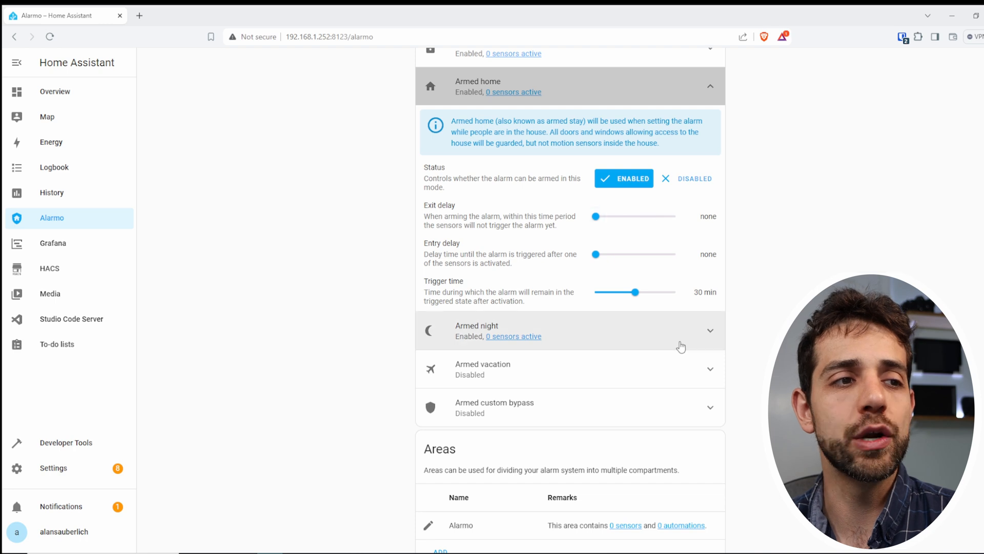
click(565, 330)
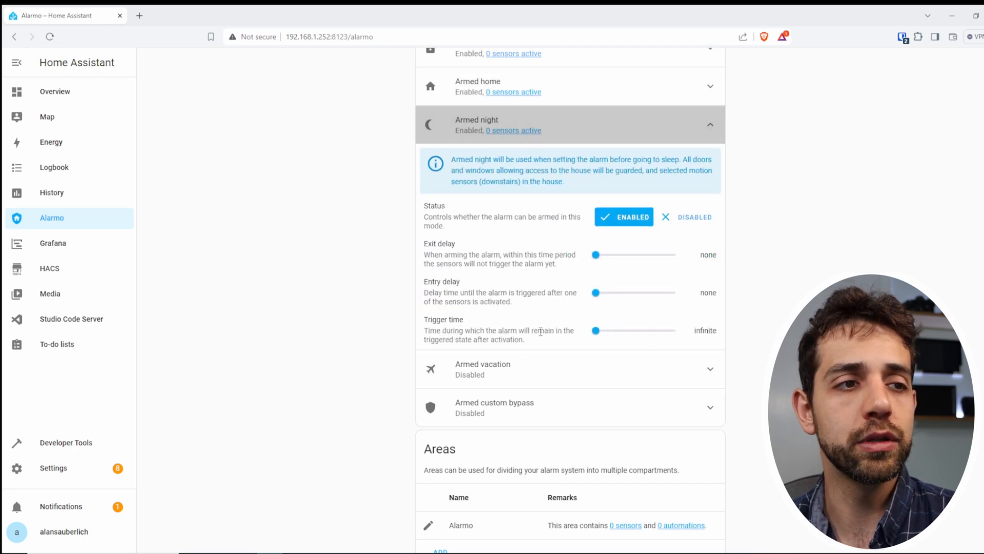
scroll(up, 3)
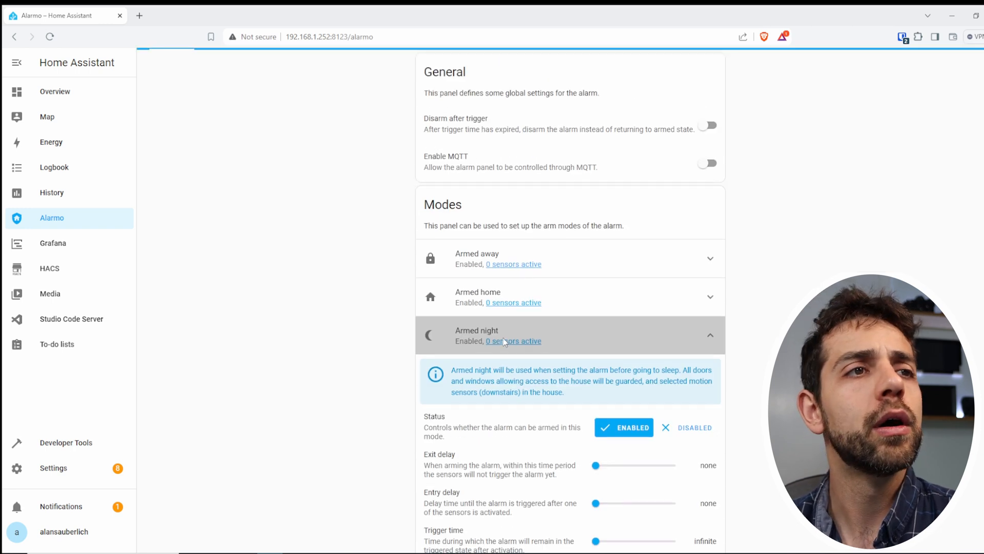
click(565, 258)
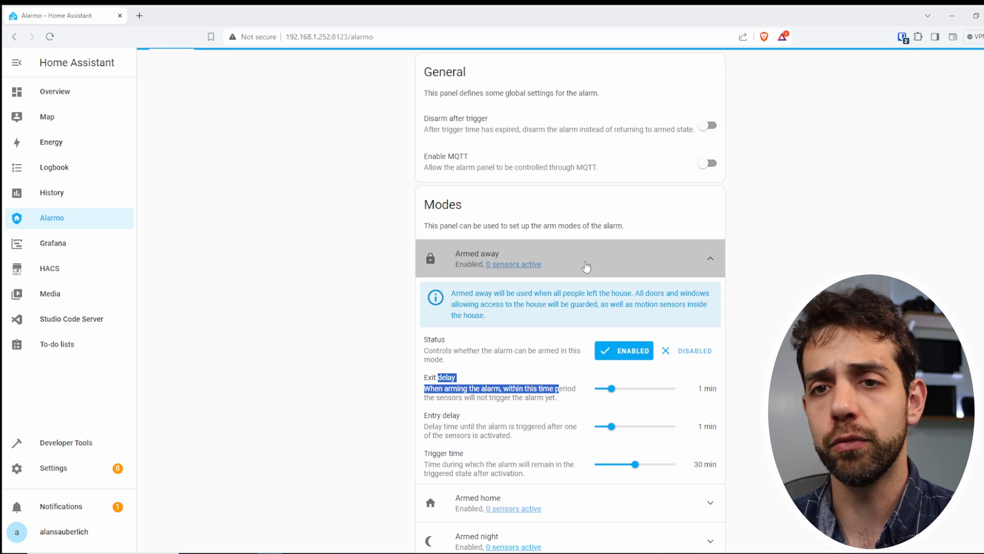
scroll(down, 3)
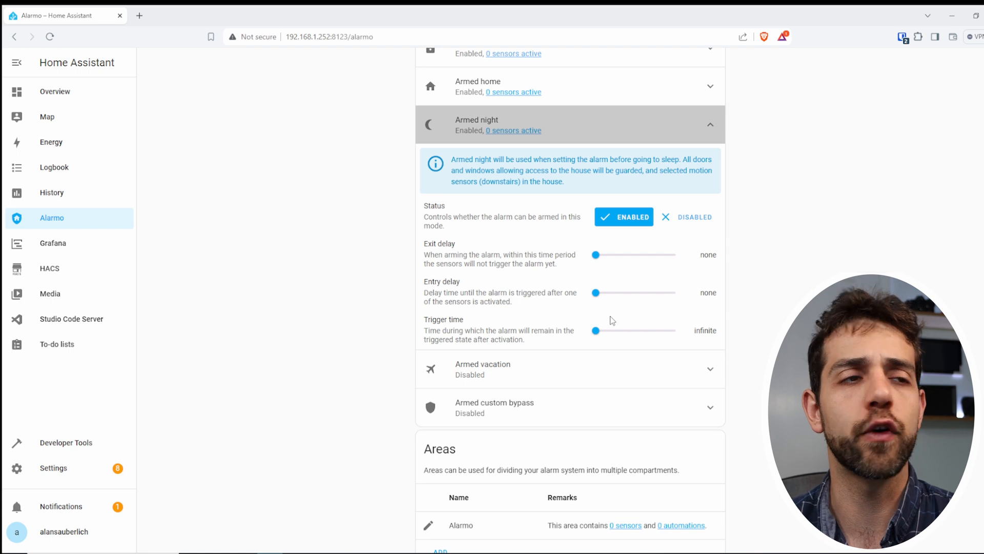
mouse_move(332, 198)
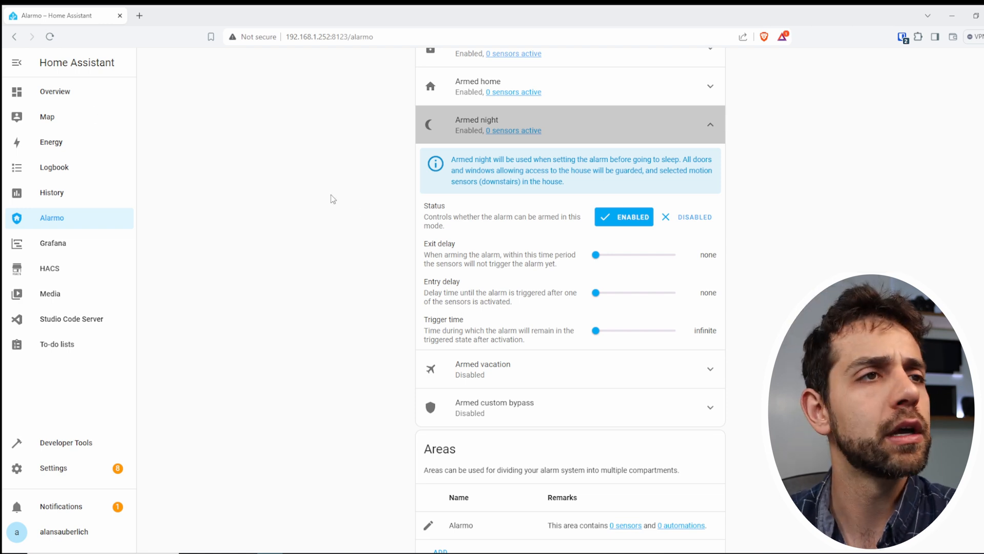
scroll(up, 3)
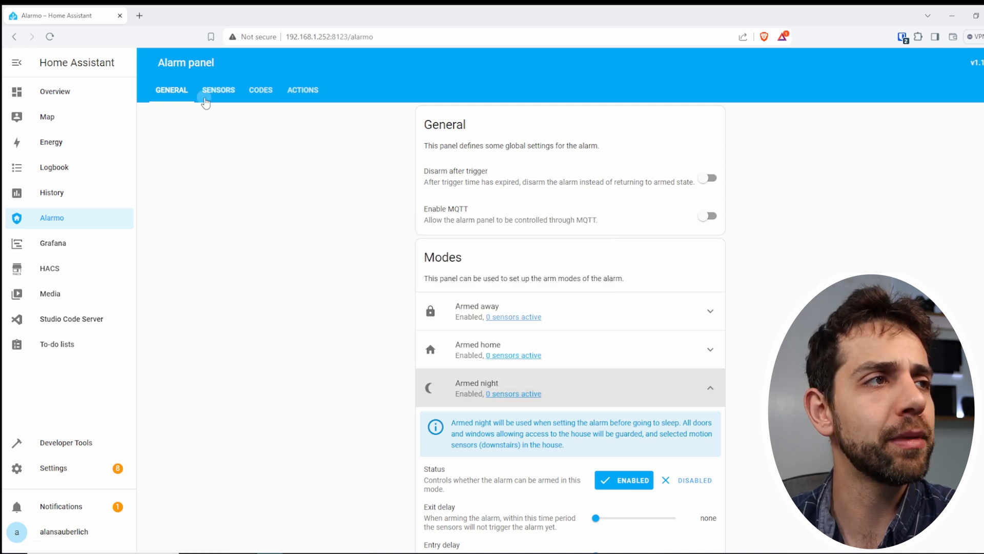
- Make the Hall motion sensor active in Away, Home and Night modes, then return to General settings
click(218, 90)
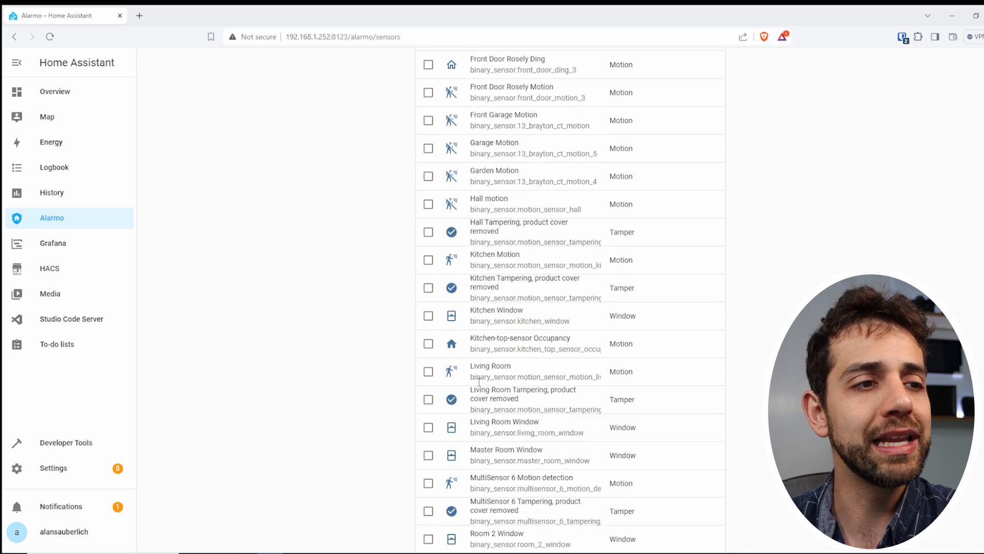
scroll(up, 3)
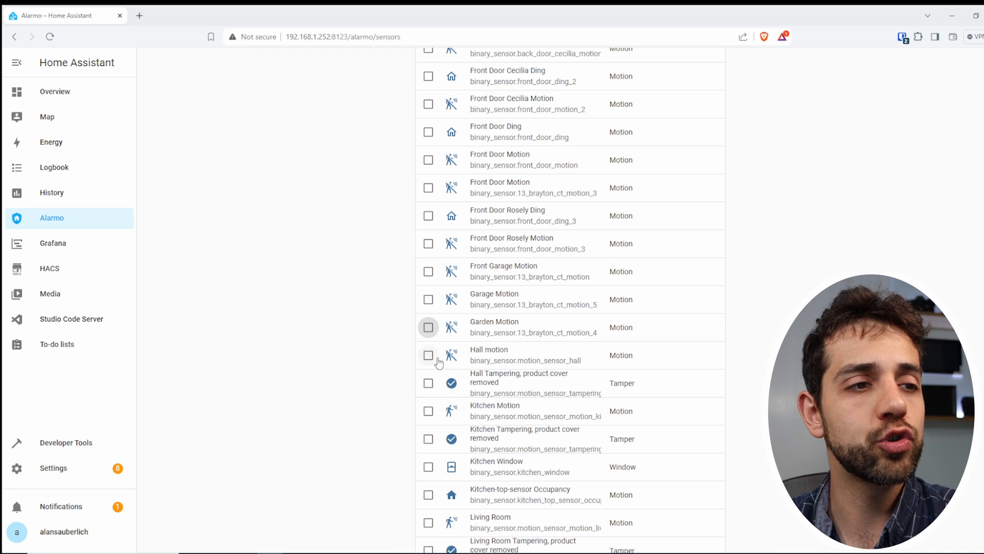
scroll(down, 3)
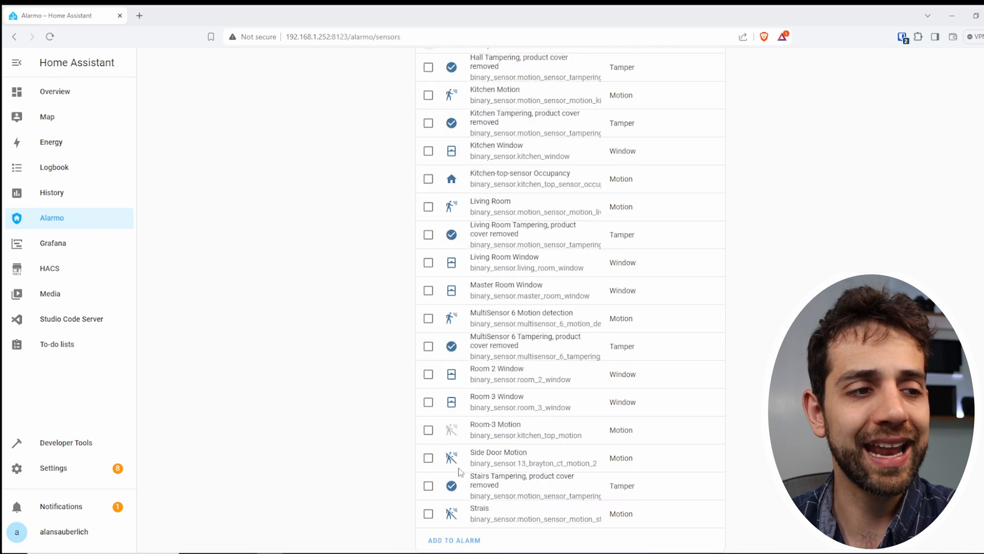
scroll(up, 3)
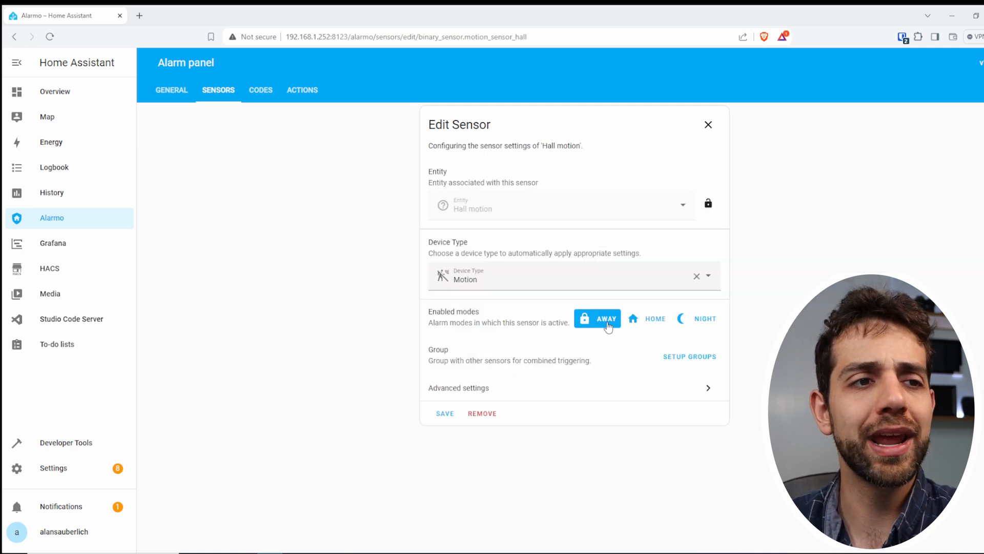
click(647, 318)
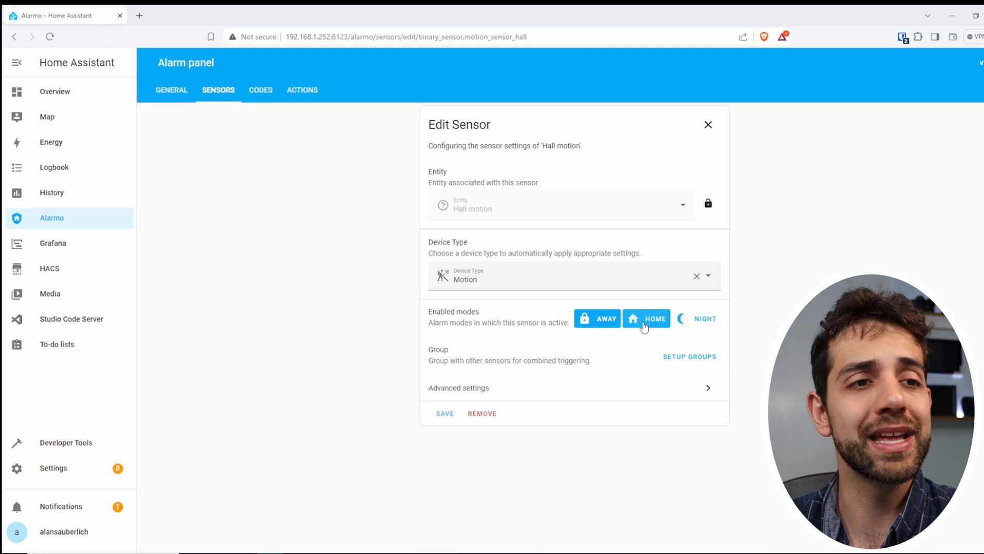
click(698, 318)
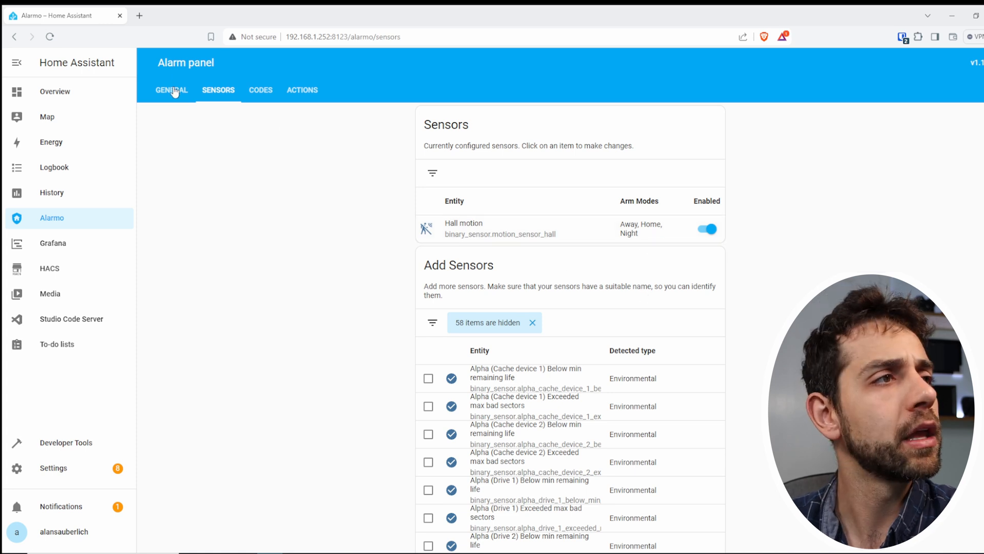
click(172, 91)
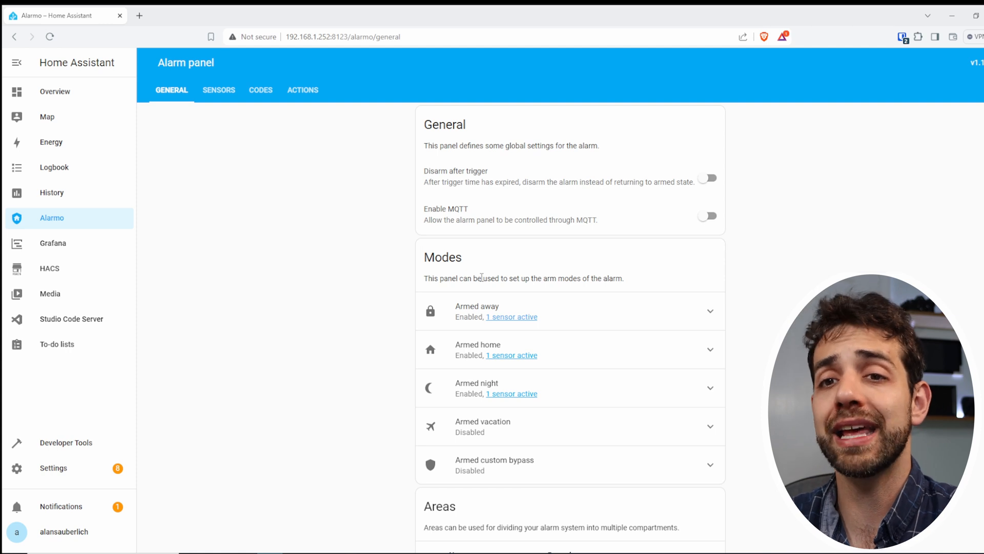
mouse_move(276, 104)
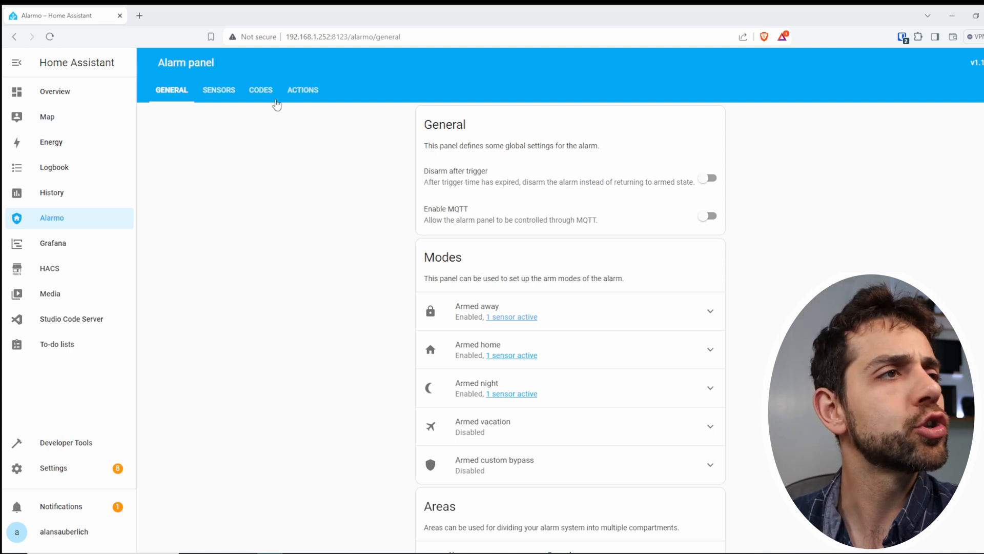
- Draft a notification for 'Alarm is armed' in Away mode targeting the phone
click(302, 90)
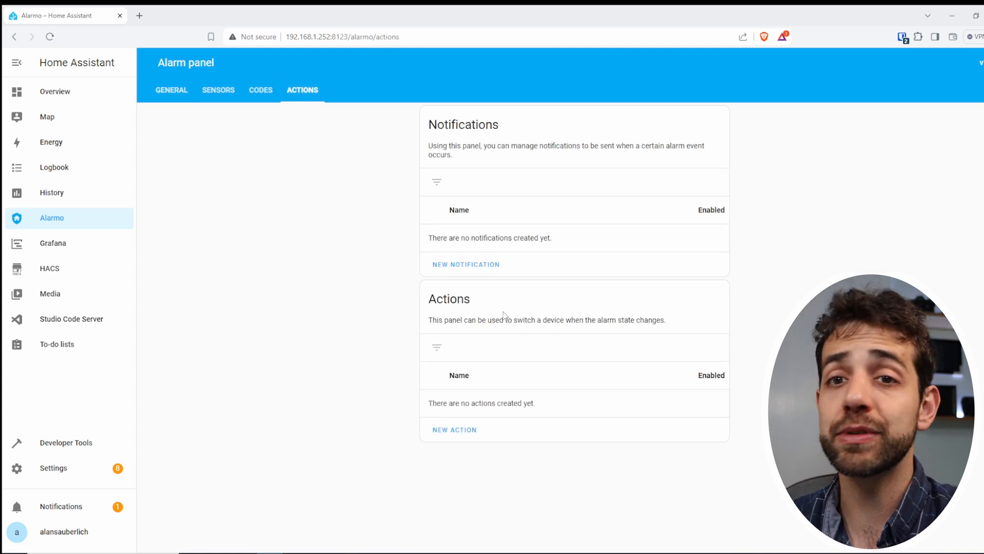
click(466, 263)
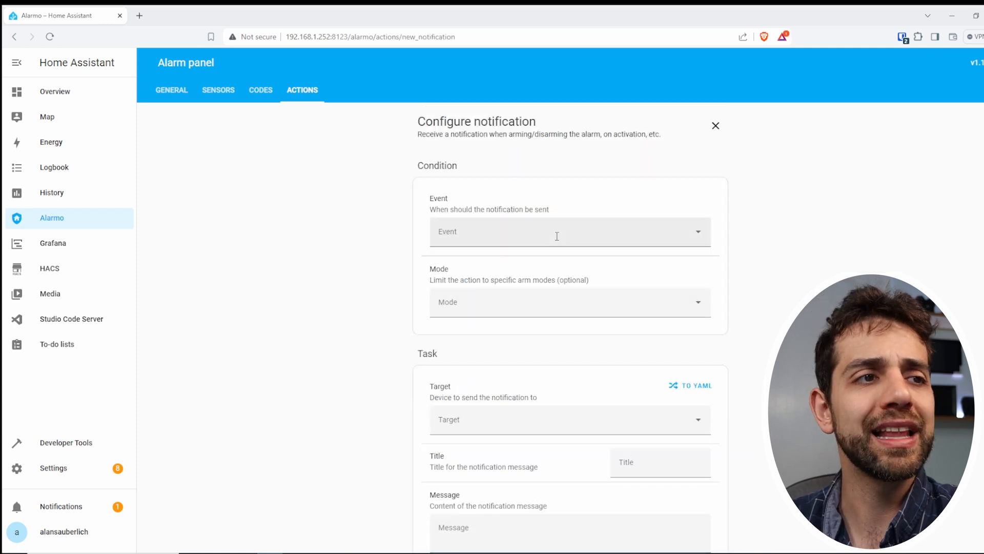
click(568, 231)
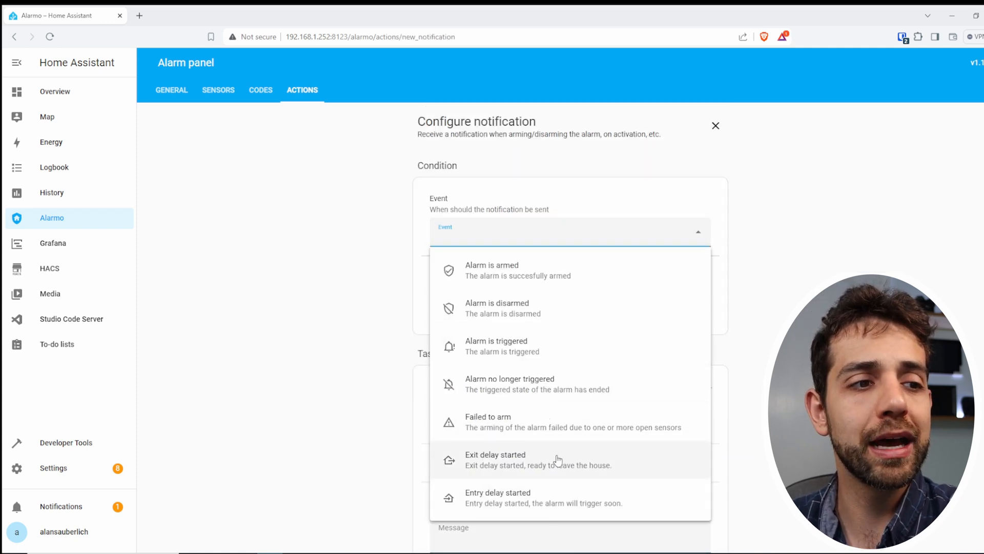
click(493, 270)
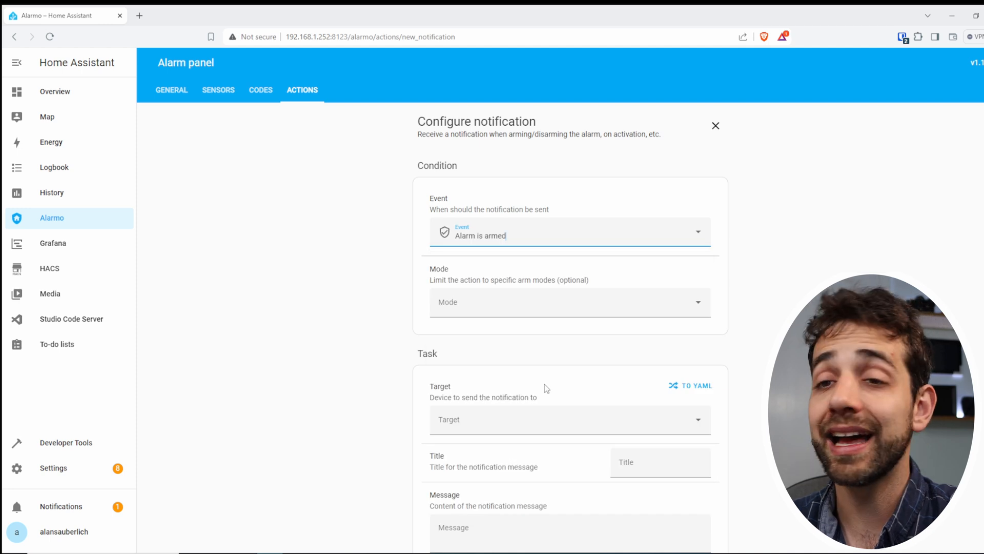
click(568, 301)
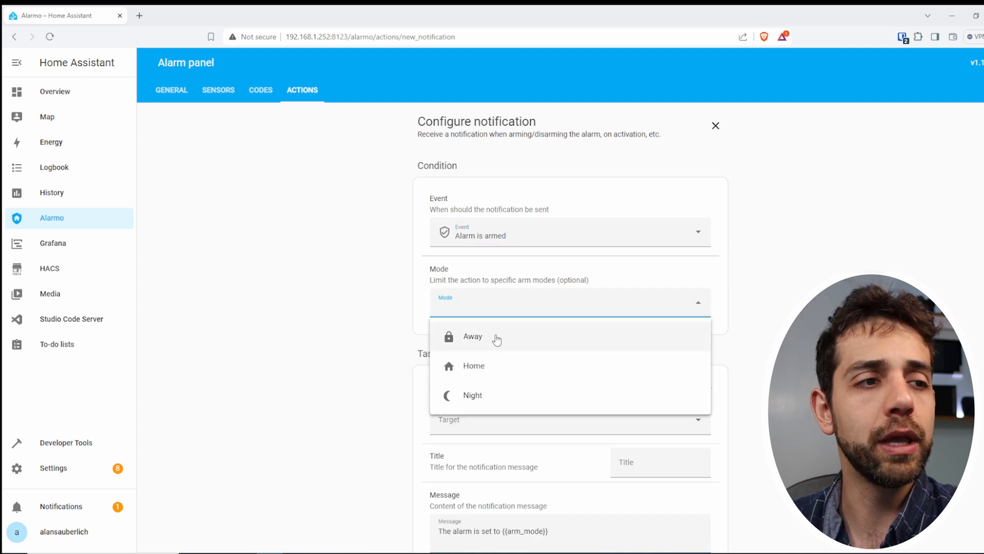
click(472, 336)
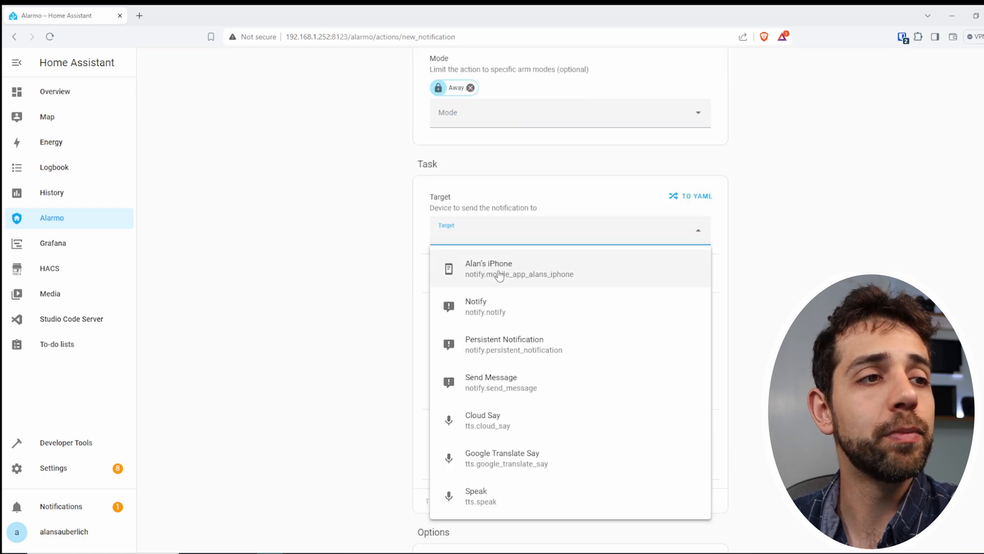
click(488, 269)
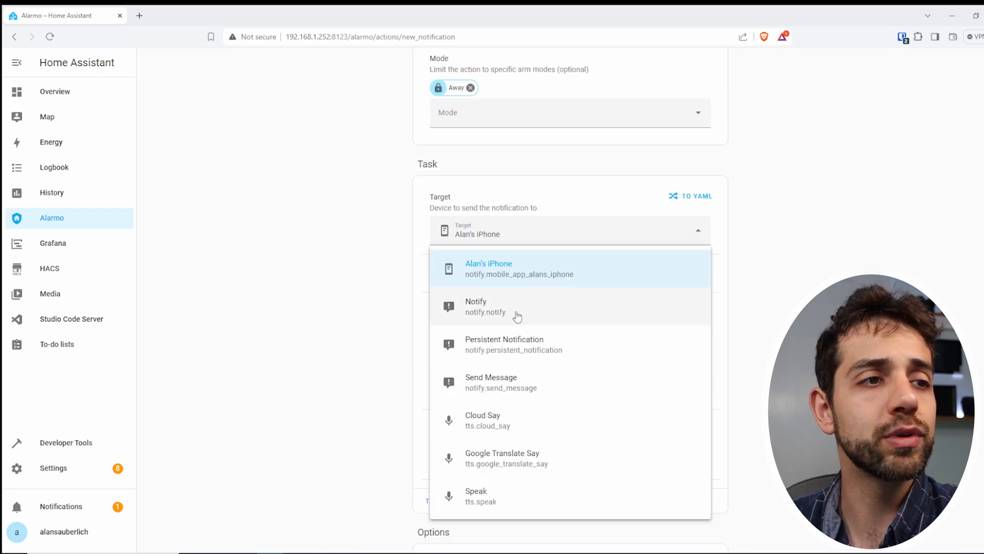
mouse_move(509, 420)
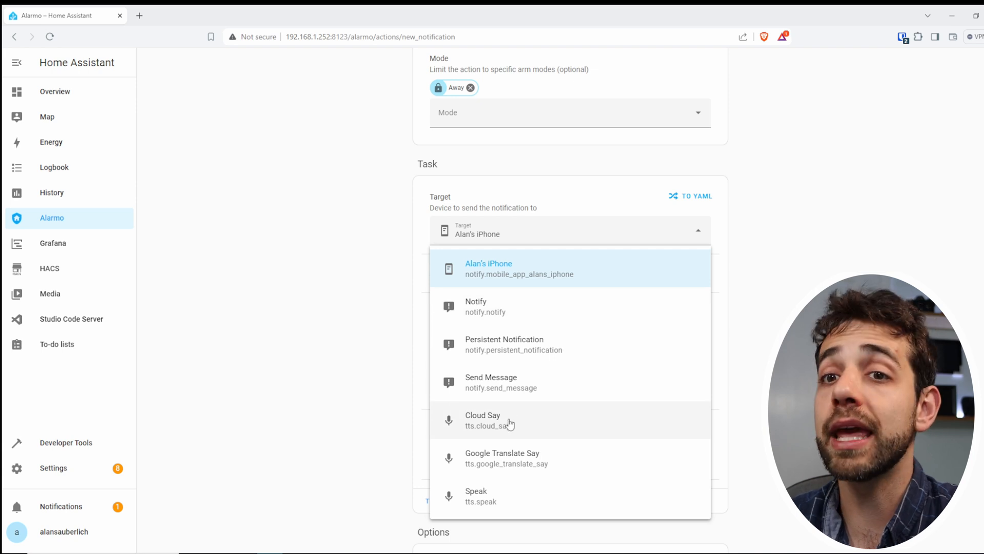
mouse_move(569, 279)
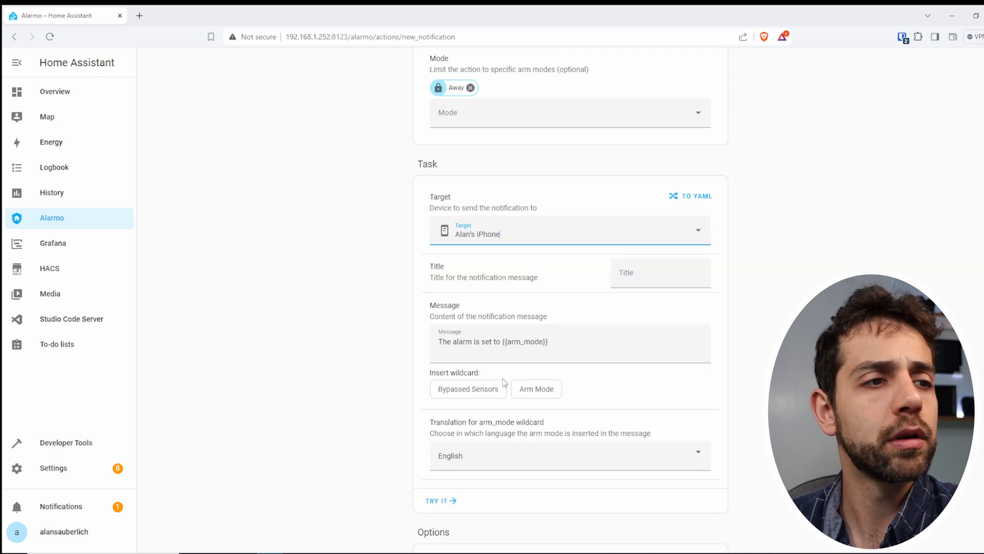
- Test the drafted notification with Try it and close the form without keeping it
scroll(down, 3)
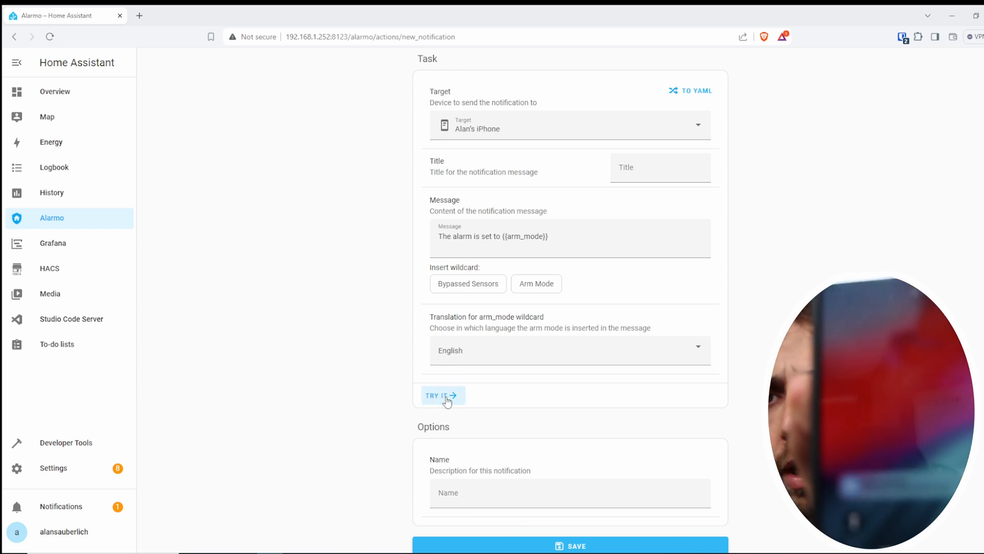
mouse_move(451, 410)
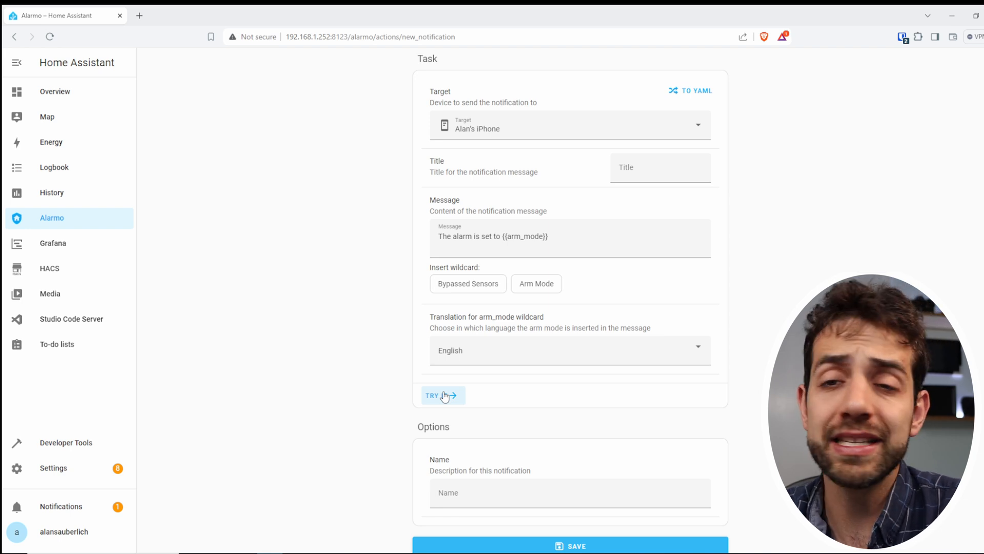
scroll(up, 3)
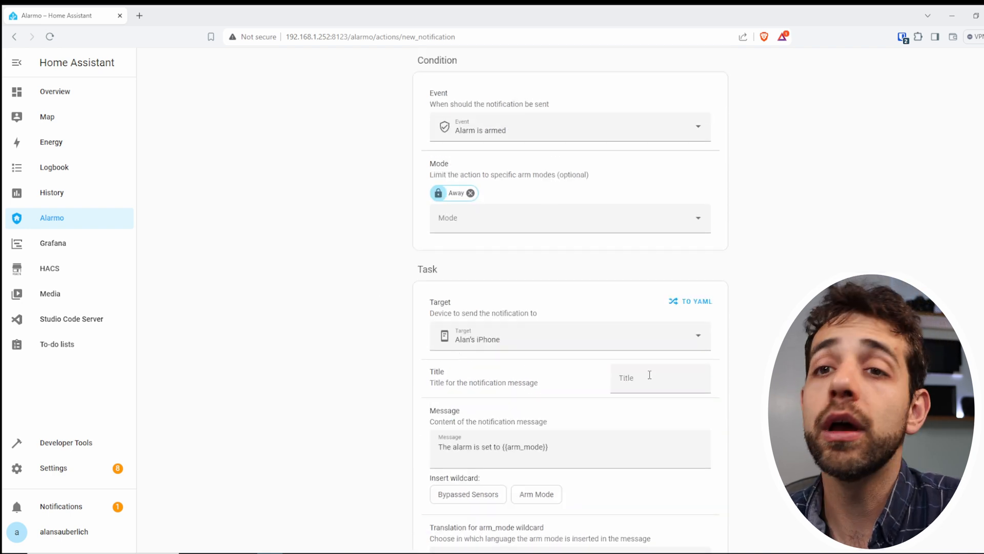
click(13, 37)
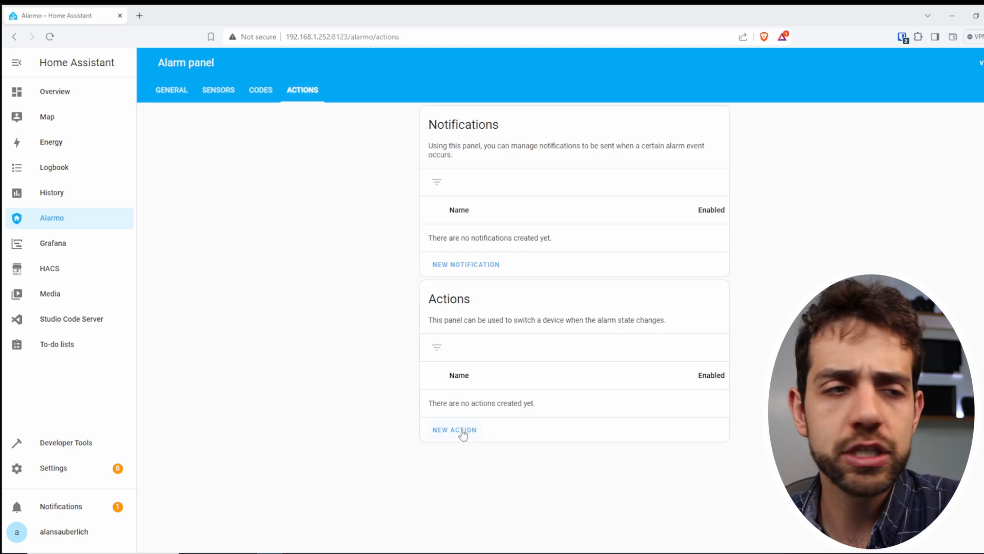
- Draft an Away-mode action adding both sirens with Turn On as the action
click(454, 429)
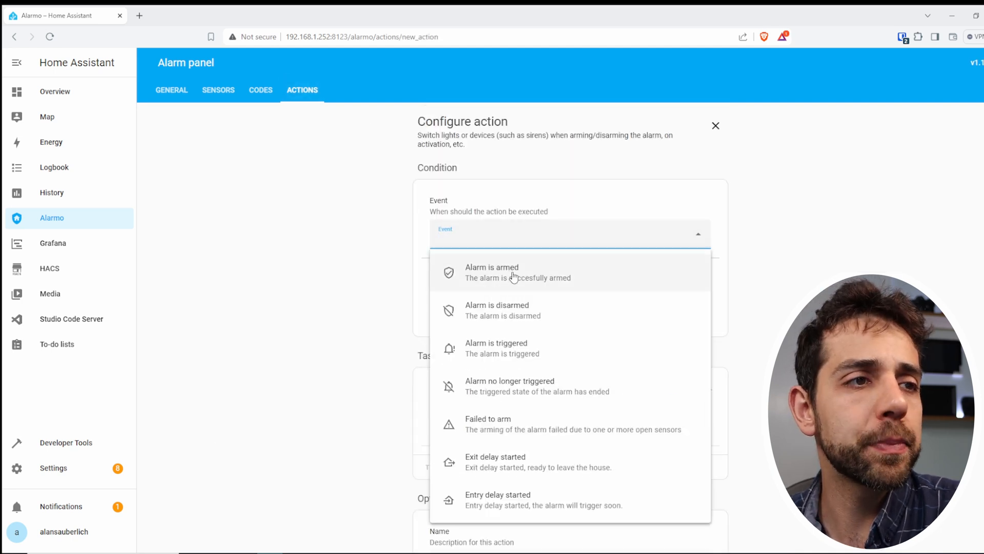
mouse_move(531, 349)
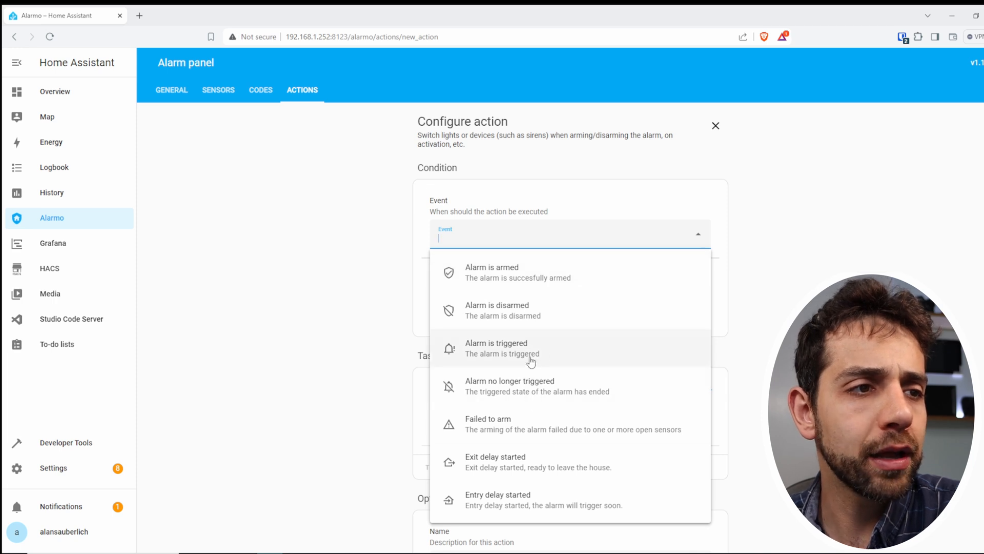
click(496, 347)
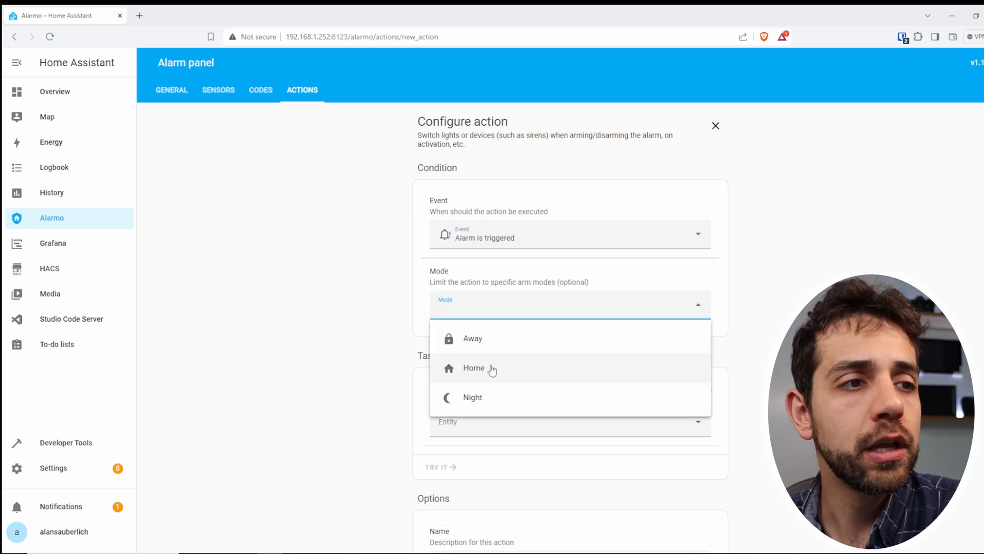
click(472, 337)
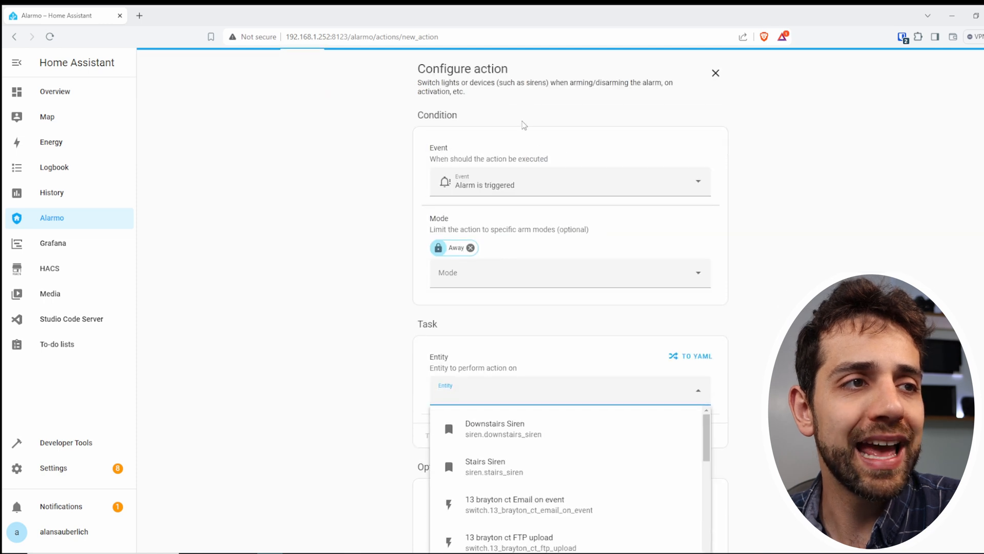
mouse_move(564, 437)
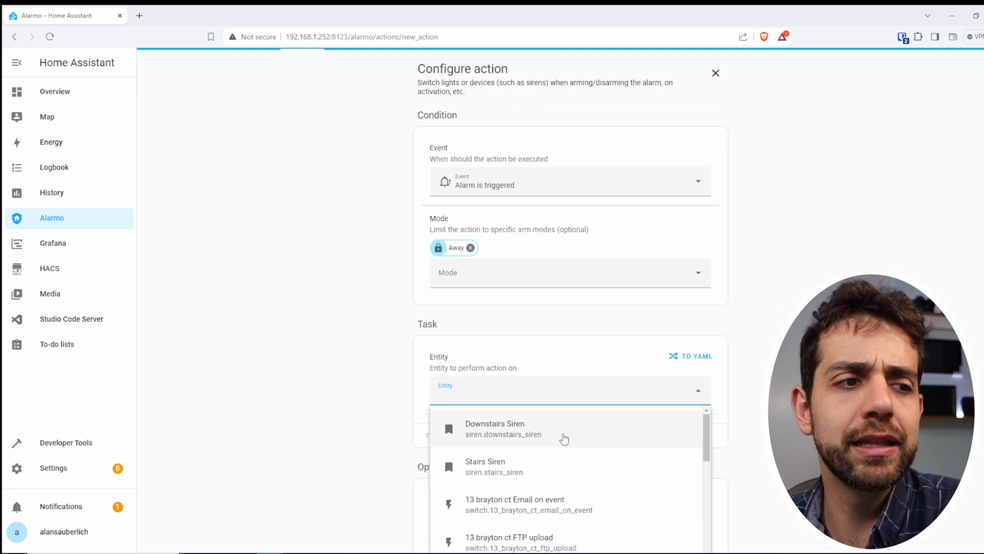
click(495, 427)
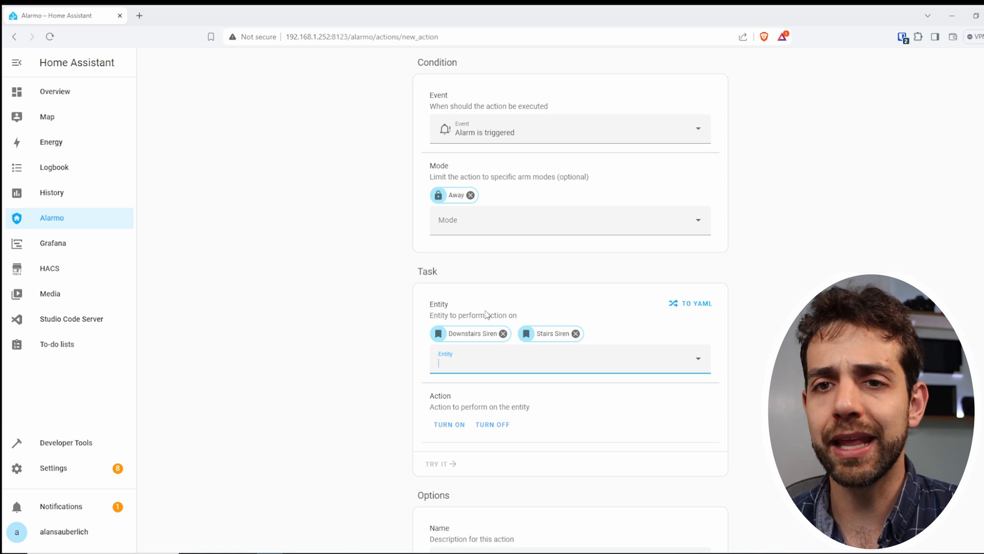
scroll(down, 3)
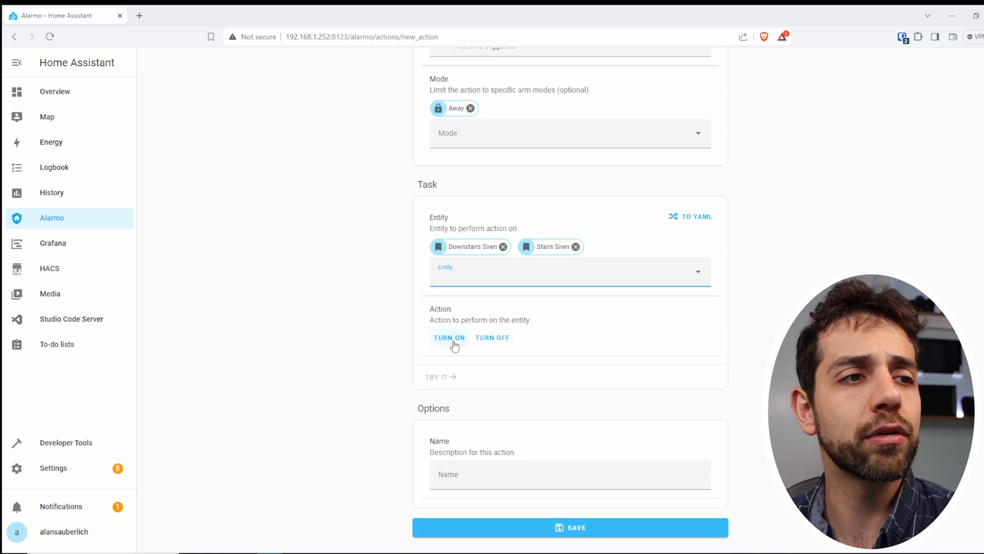
click(449, 338)
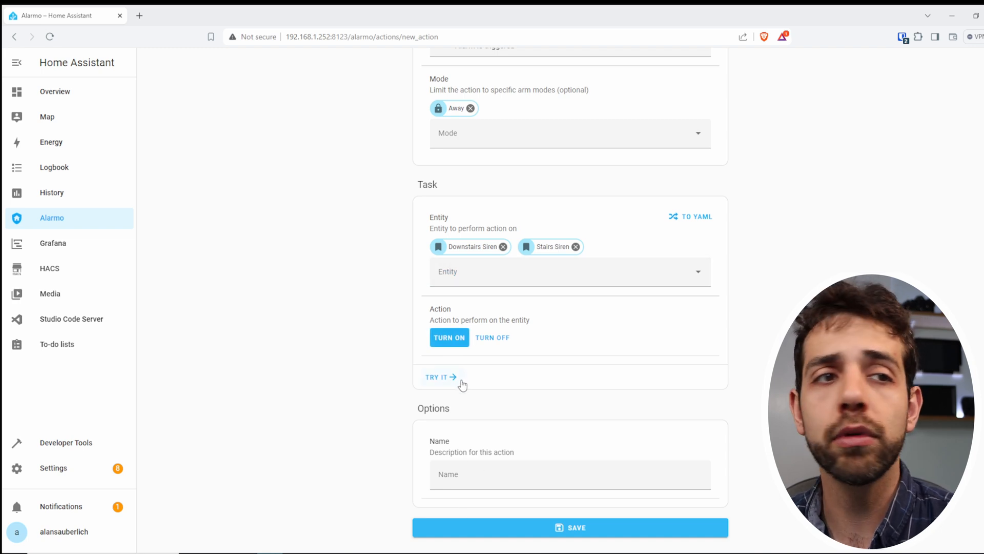
mouse_move(446, 384)
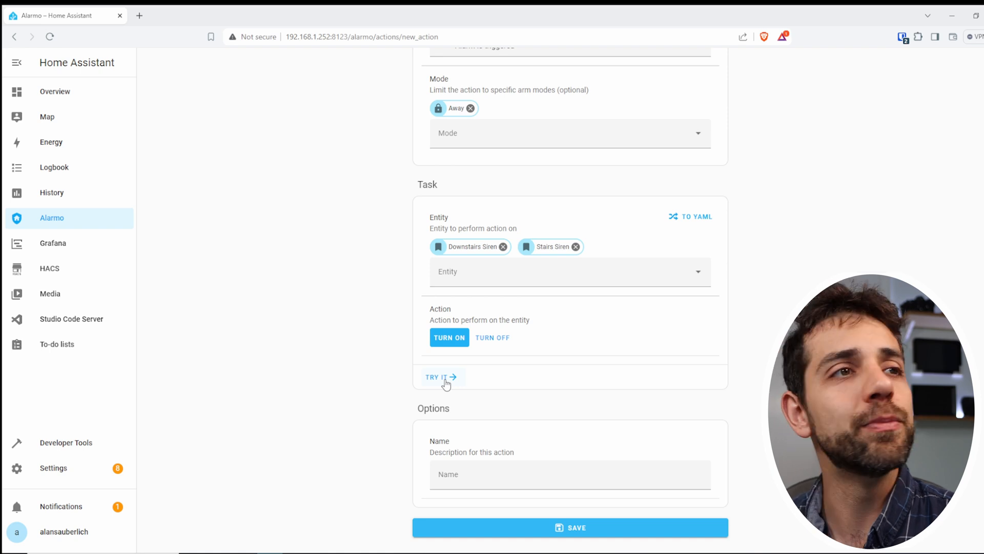
- Change the event to Exit delay started, remove Downstairs Siren, and discard the action draft
scroll(up, 3)
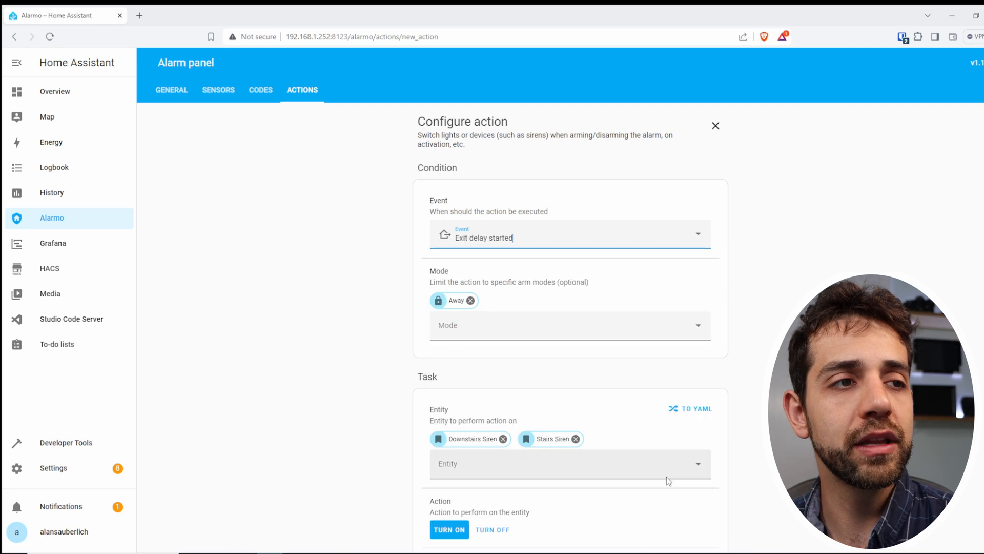
click(503, 438)
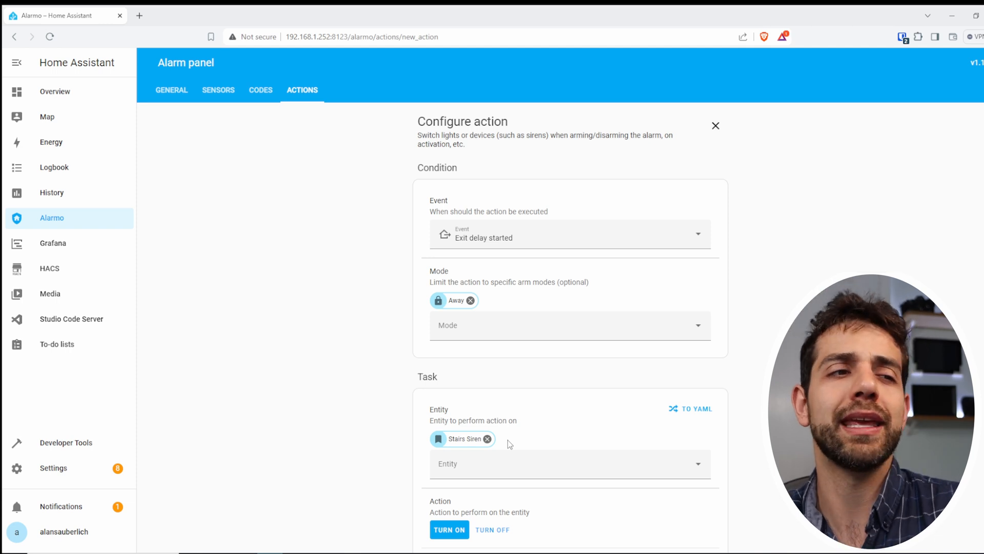
mouse_move(326, 130)
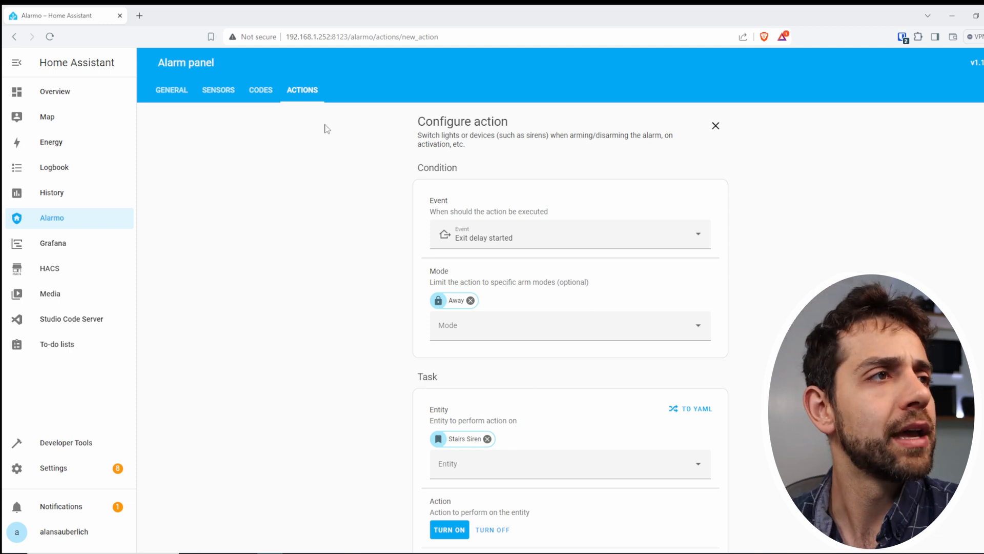
click(716, 125)
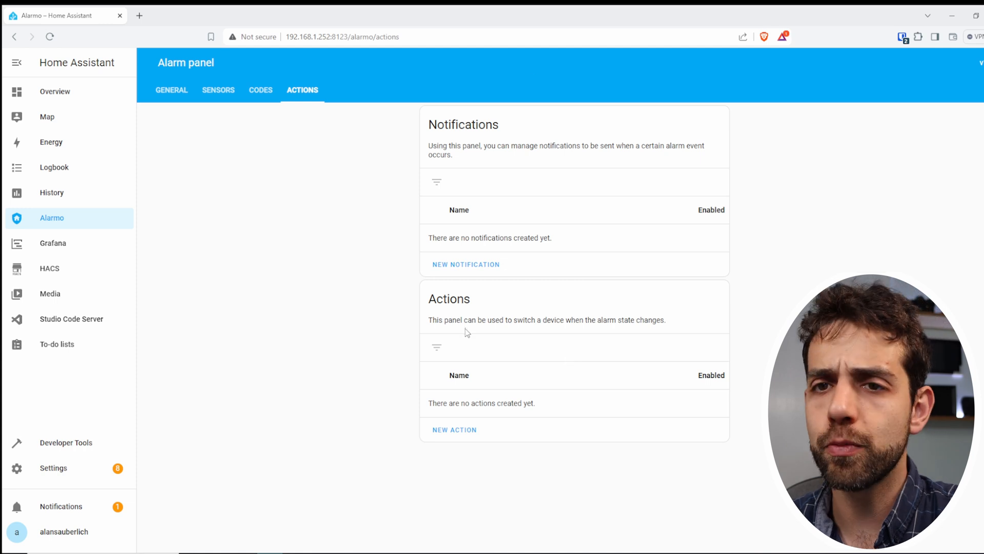
- Review Hall motion's sensor settings showing exit and entry delays enabled, then return to General
click(217, 90)
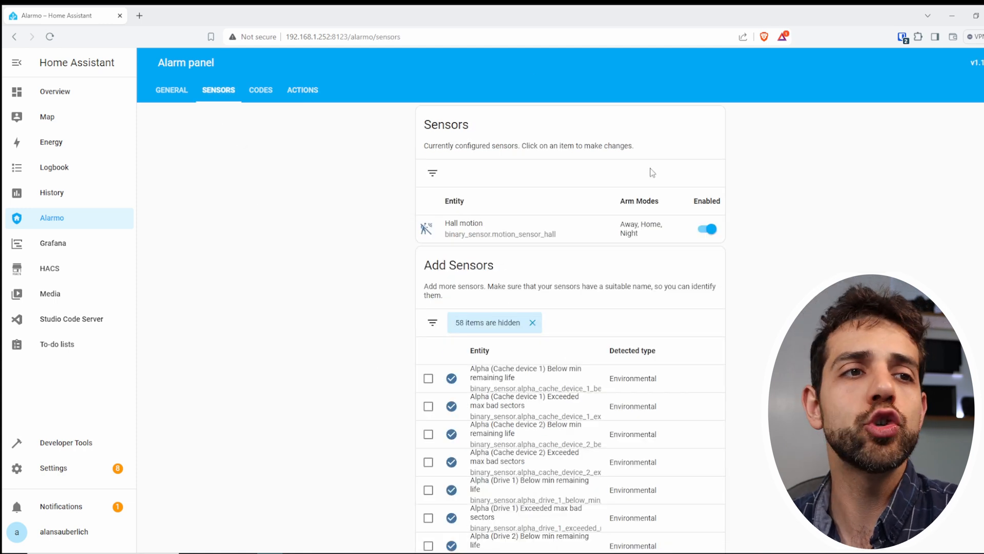
click(502, 228)
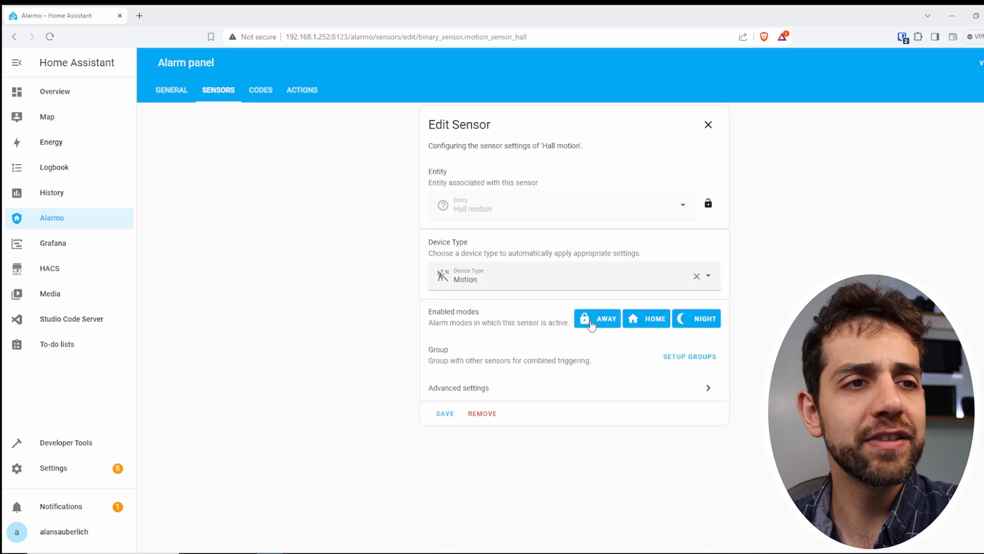
mouse_move(645, 358)
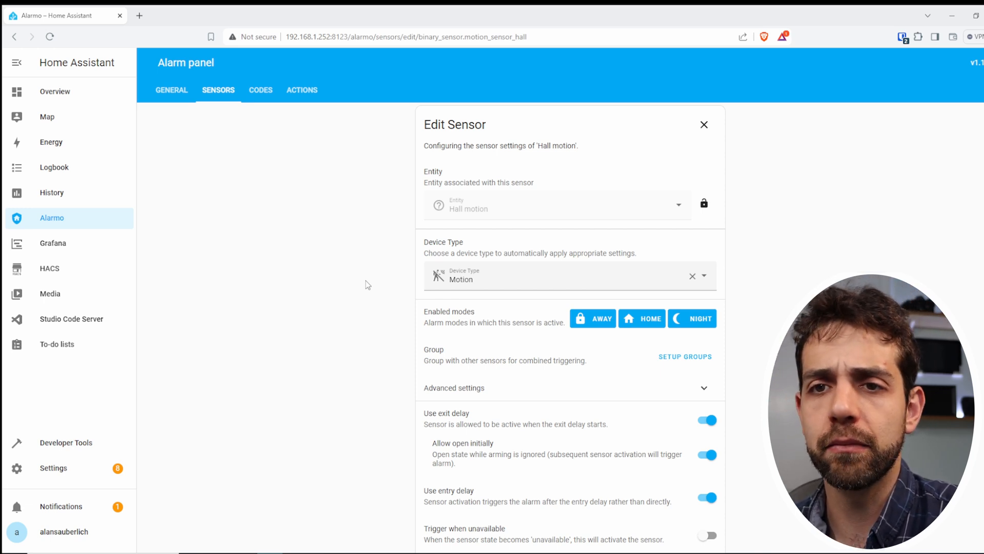
mouse_move(343, 273)
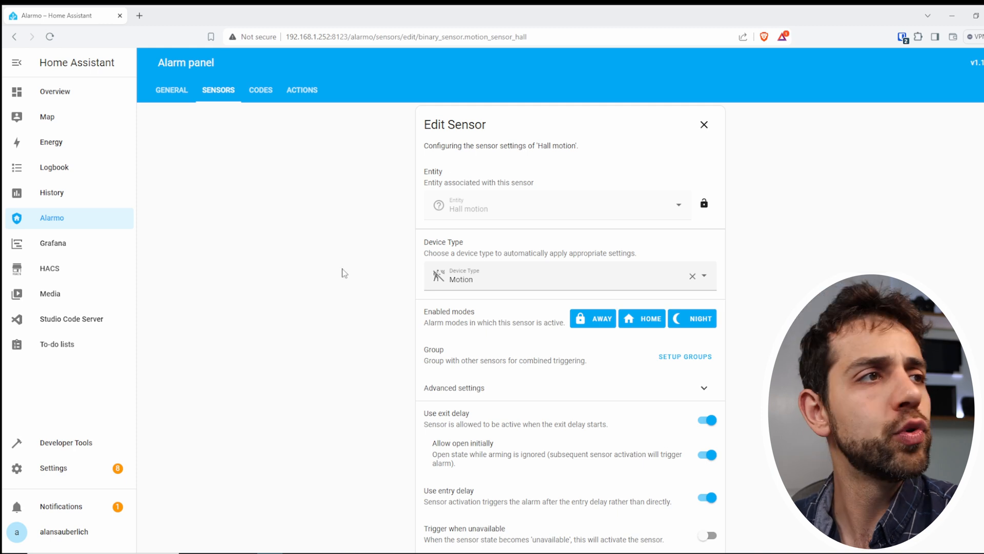
click(171, 90)
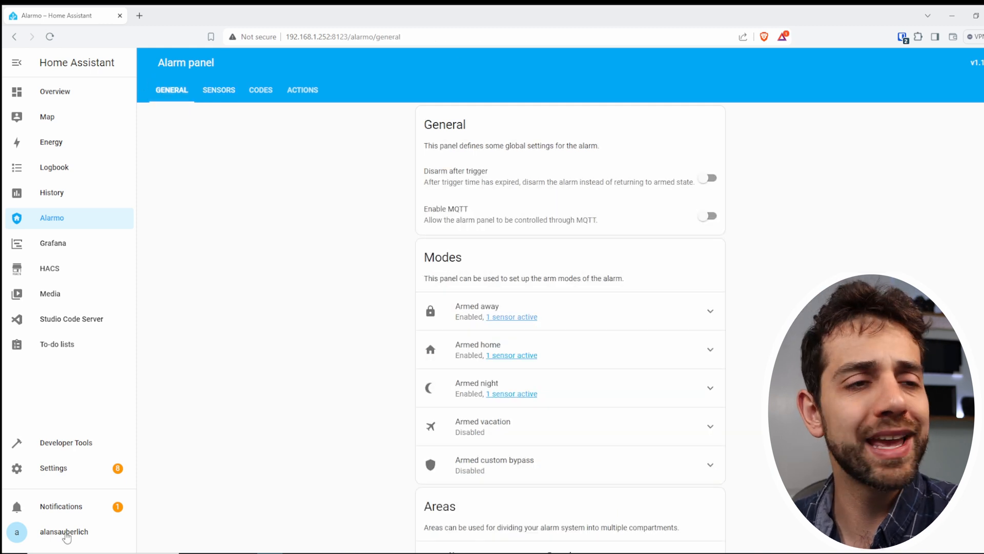
mouse_move(63, 531)
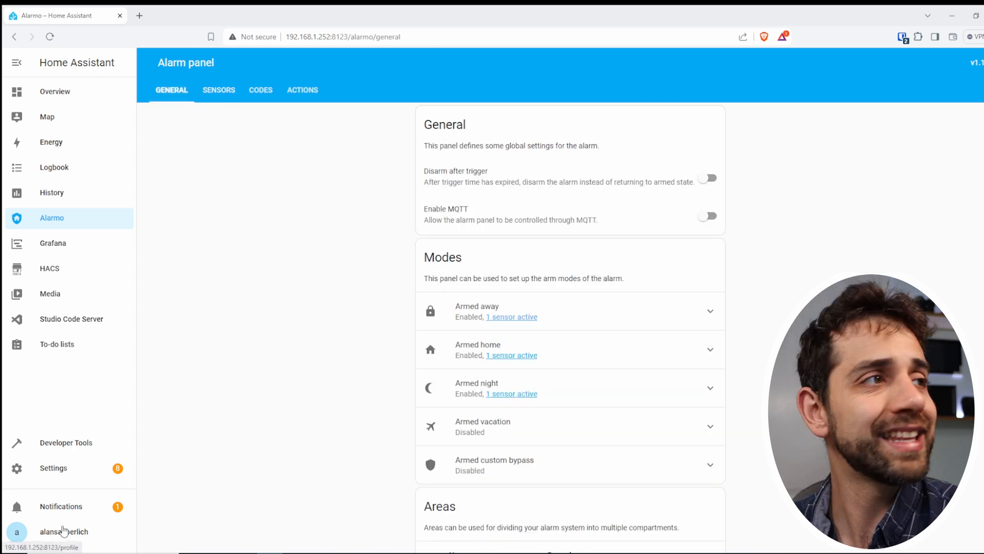
- Add Arm night to the Overview alarm panel card, save it, and test Arm Home then Disarm
click(55, 92)
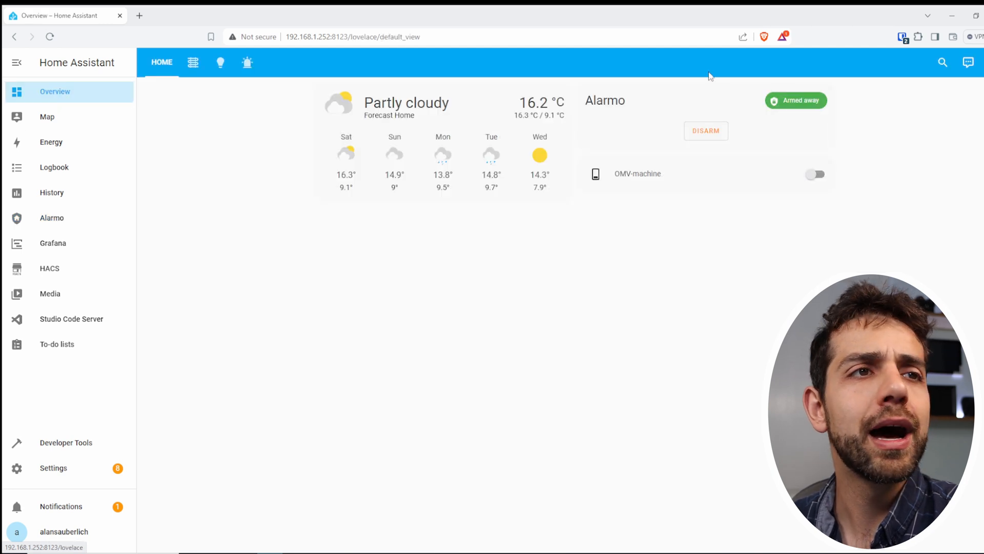
mouse_move(644, 104)
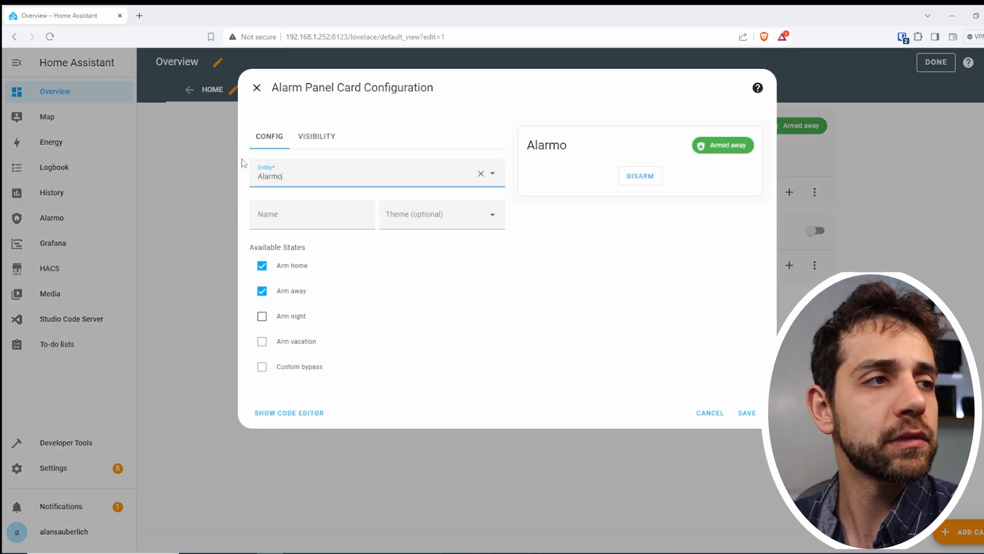
click(261, 316)
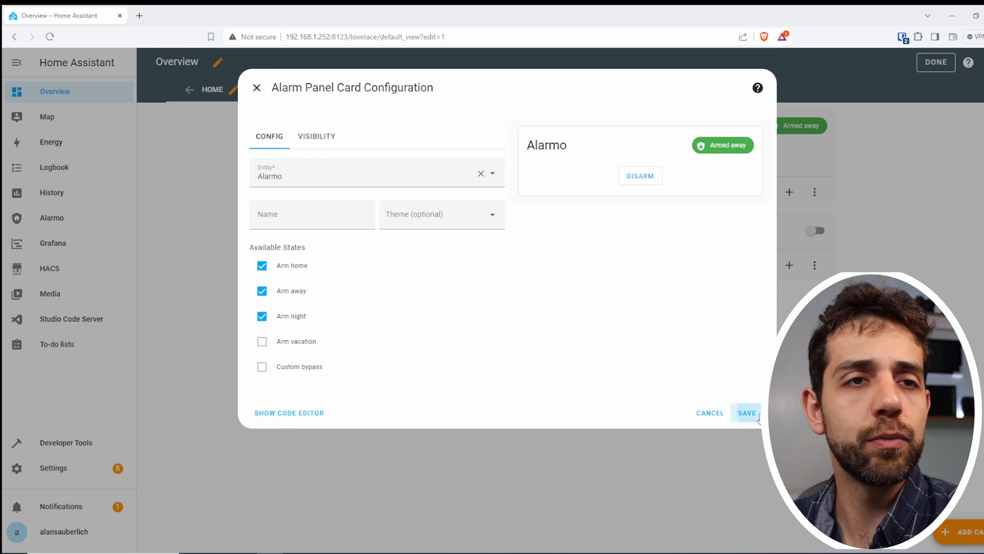
click(746, 412)
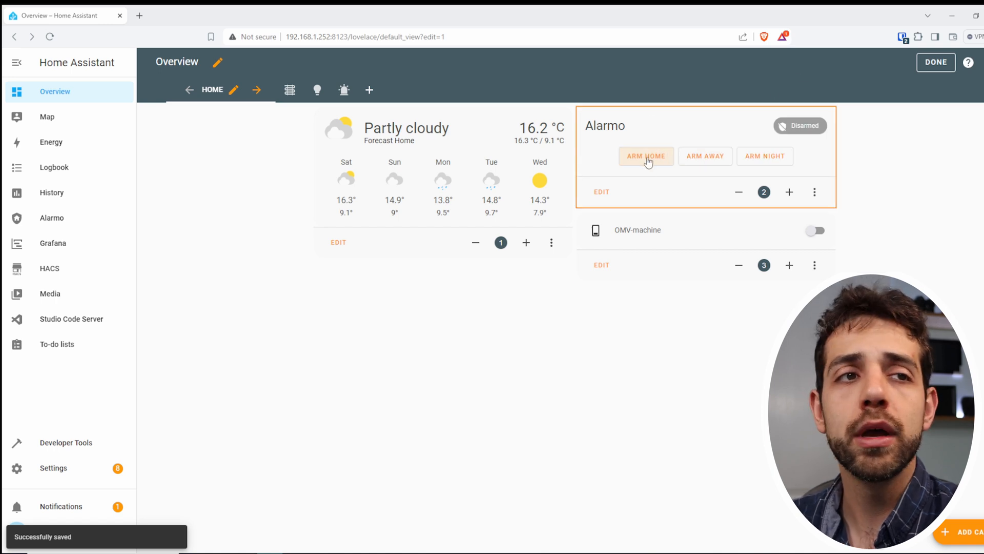
click(646, 156)
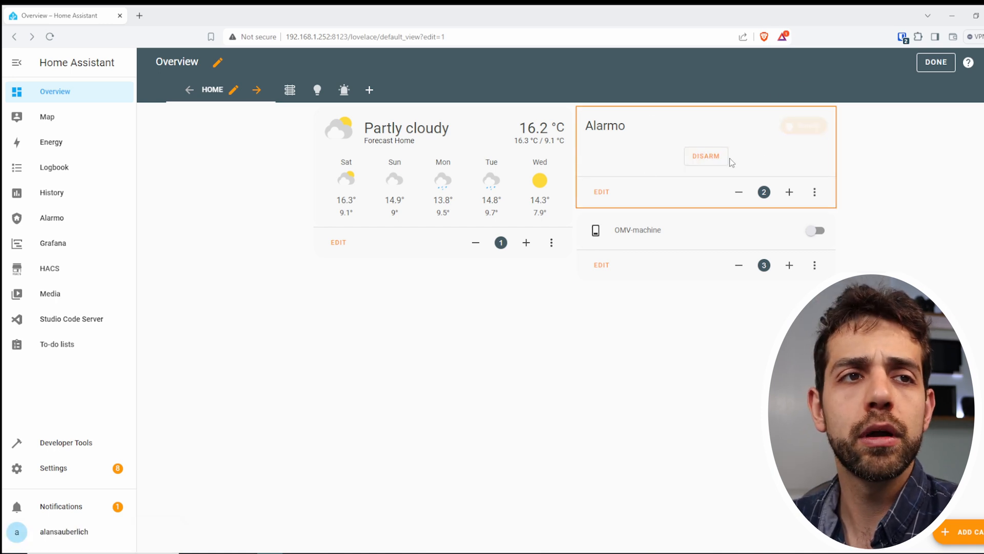
click(705, 156)
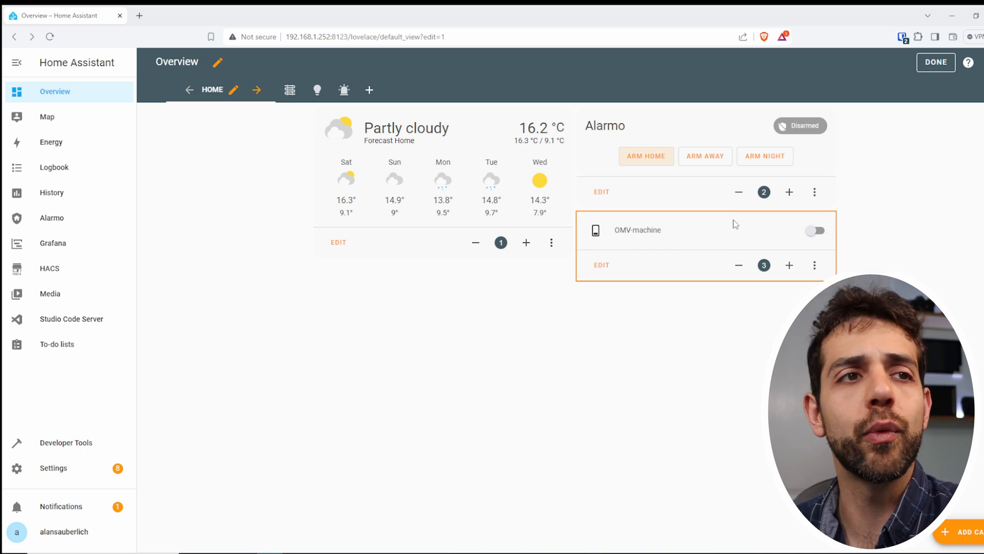
- Exit dashboard edit mode with Done and arm the alarm in Away mode from the Alarmo card
click(935, 62)
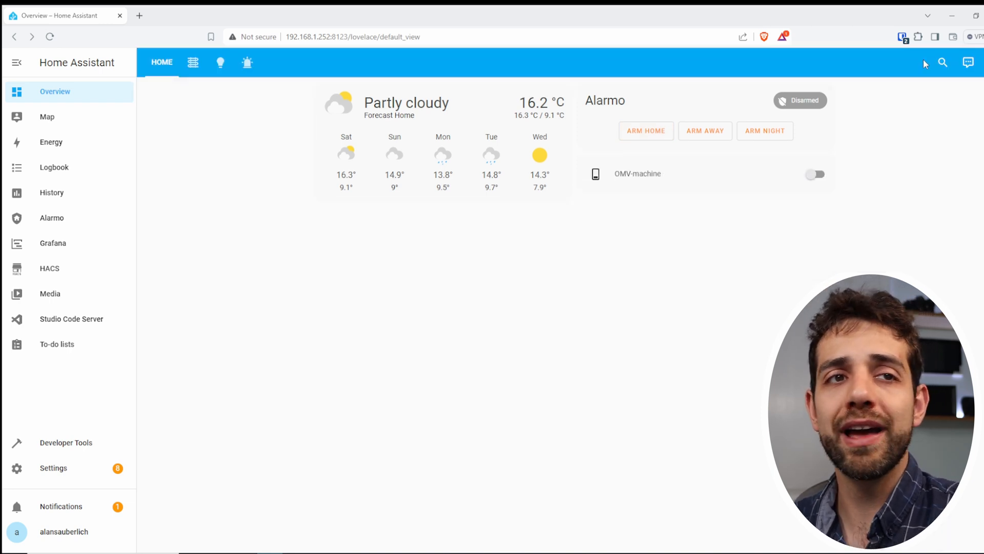
mouse_move(713, 137)
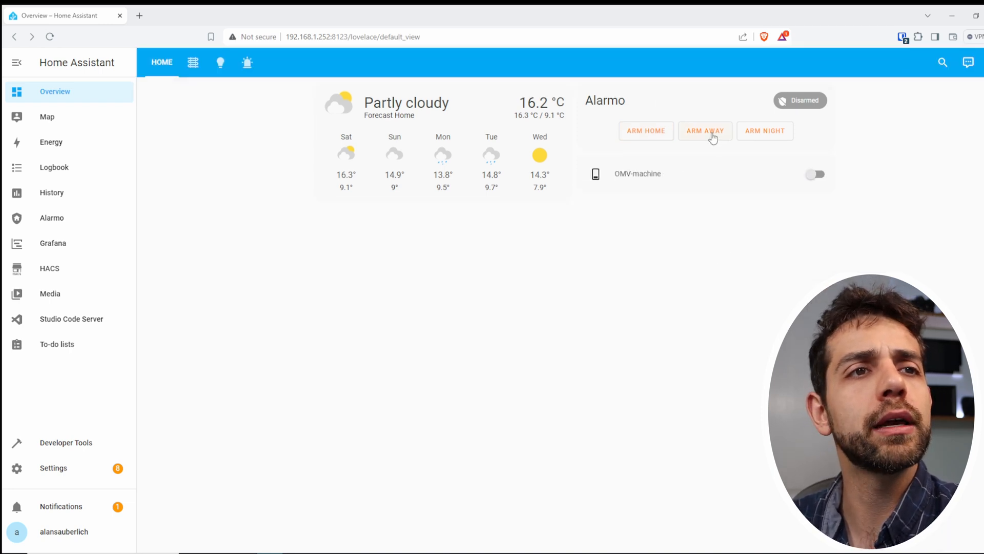
click(705, 130)
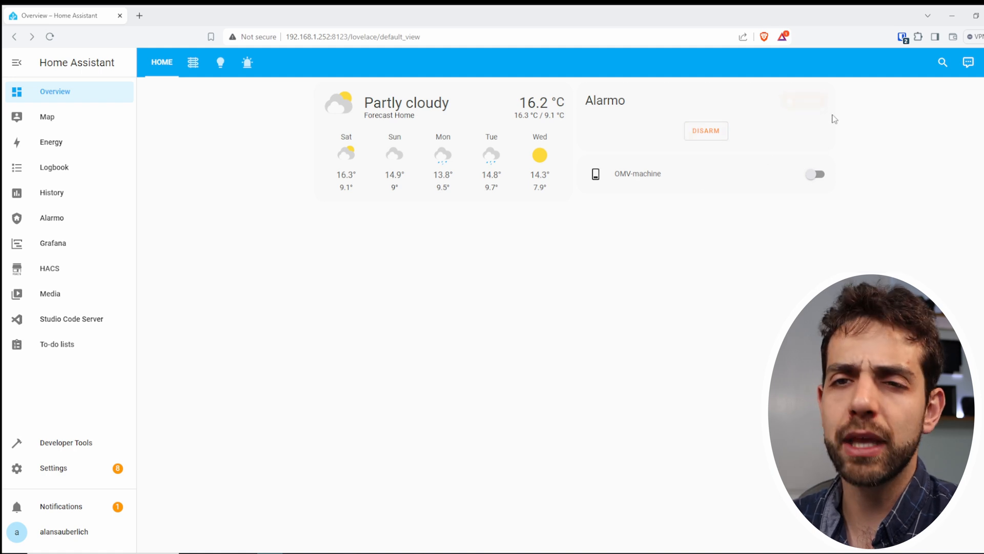
mouse_move(830, 120)
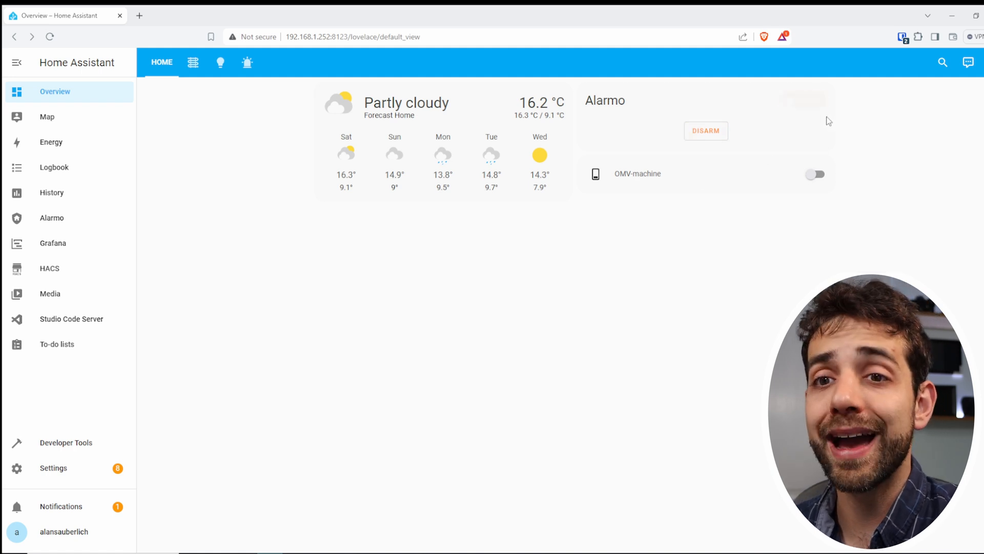